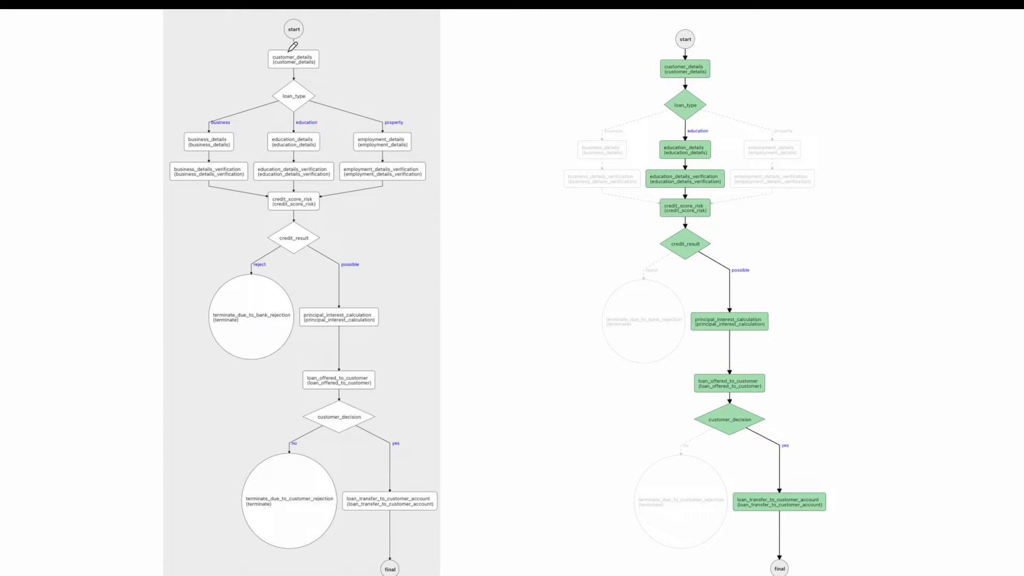
mouse_move(320, 64)
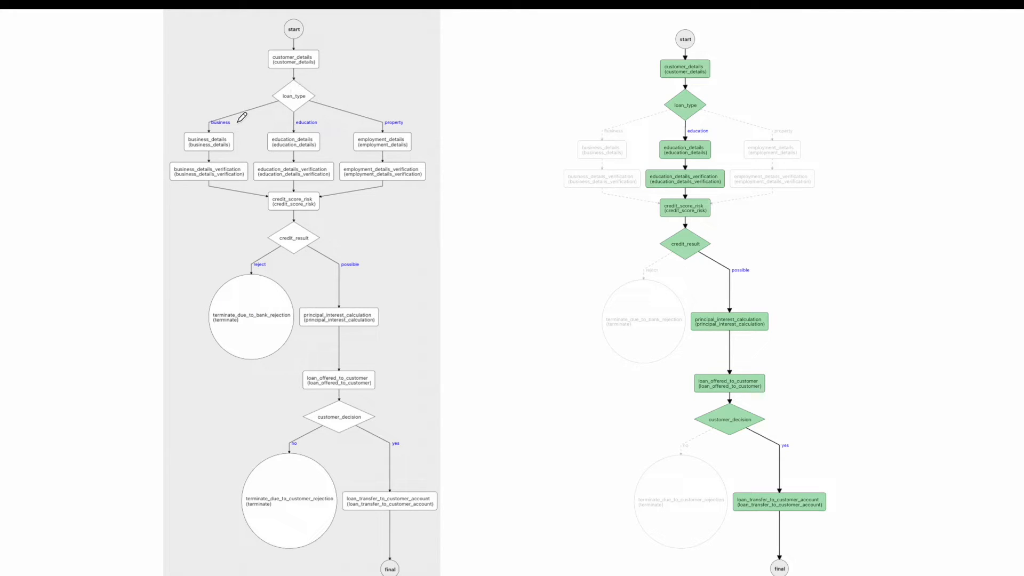
mouse_move(314, 91)
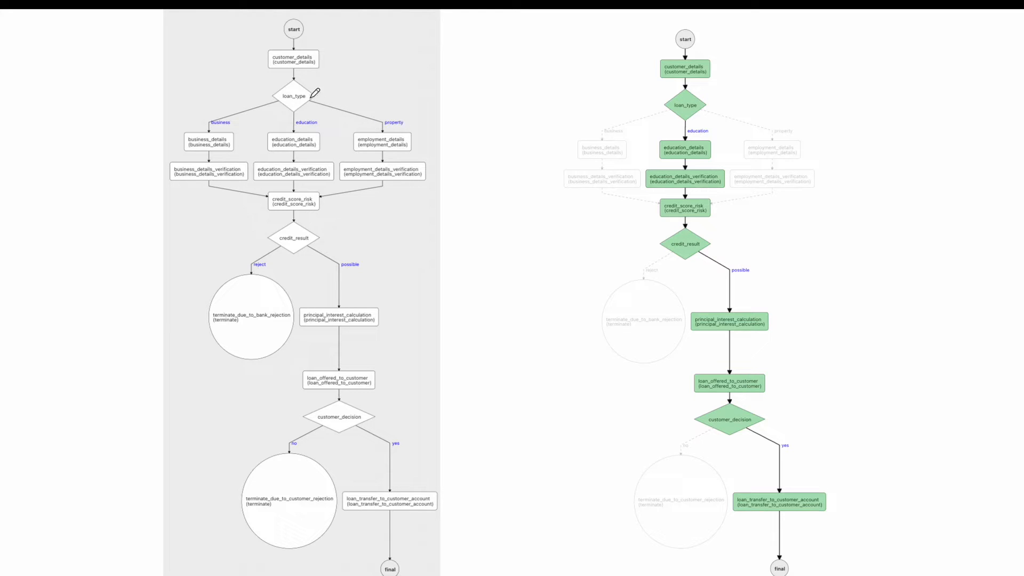
mouse_move(271, 117)
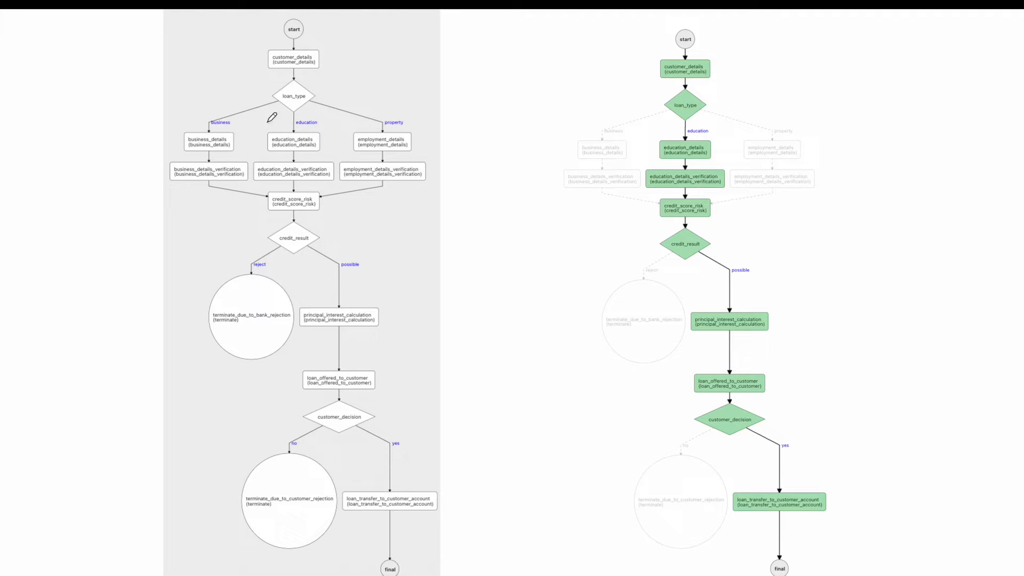
mouse_move(303, 206)
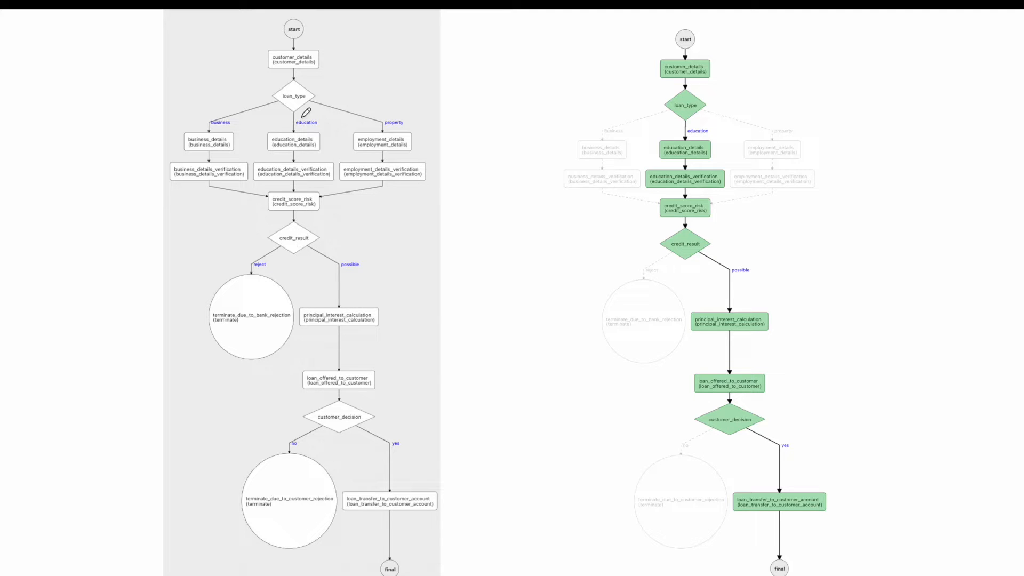
mouse_move(303, 47)
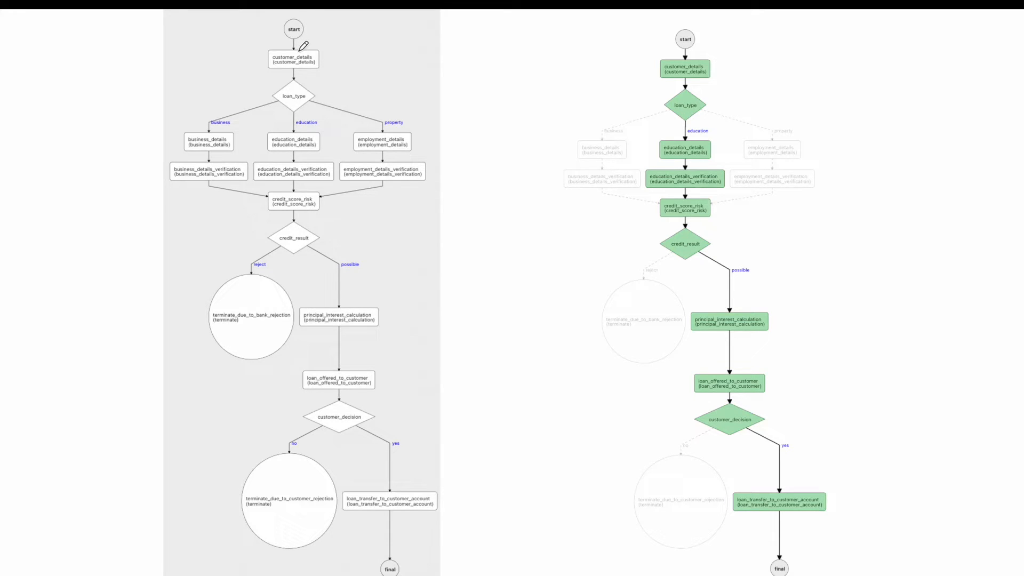
mouse_move(644, 52)
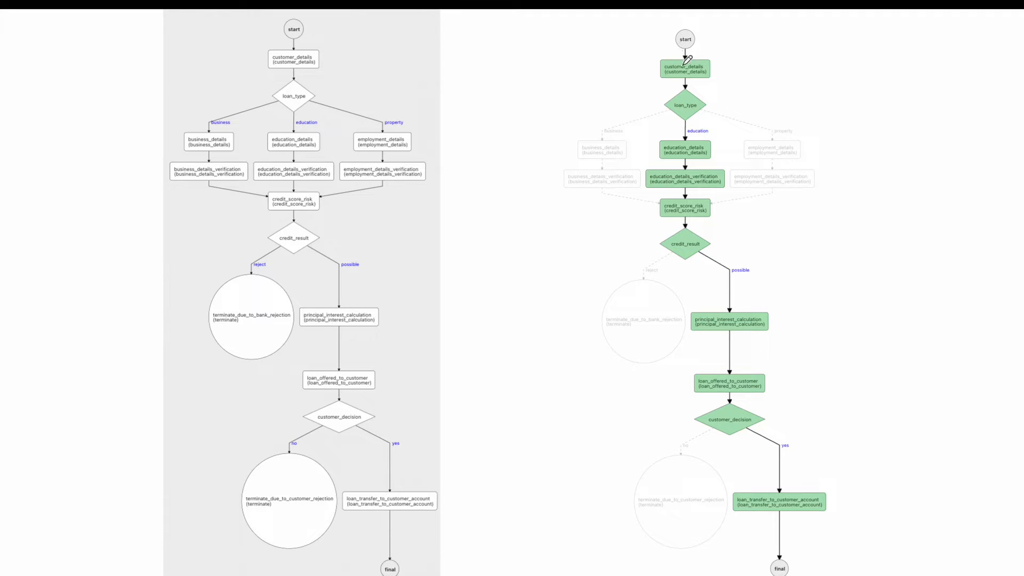
mouse_move(595, 36)
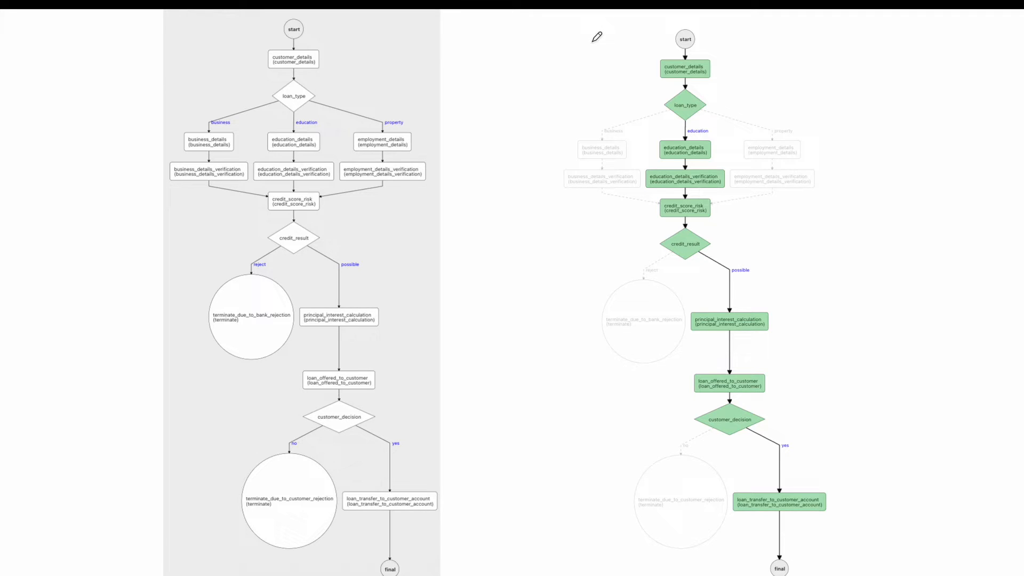
mouse_move(679, 70)
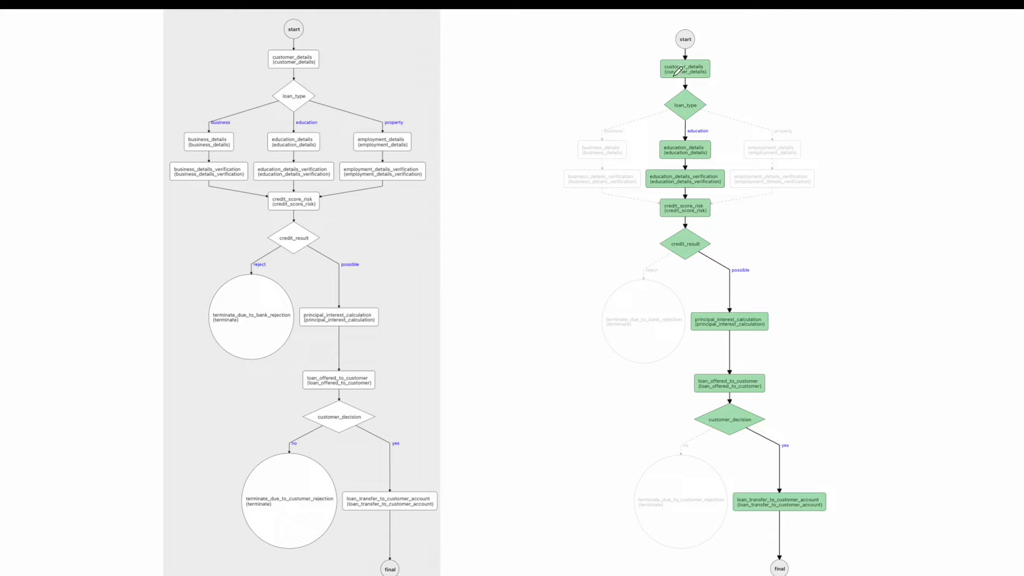
mouse_move(682, 163)
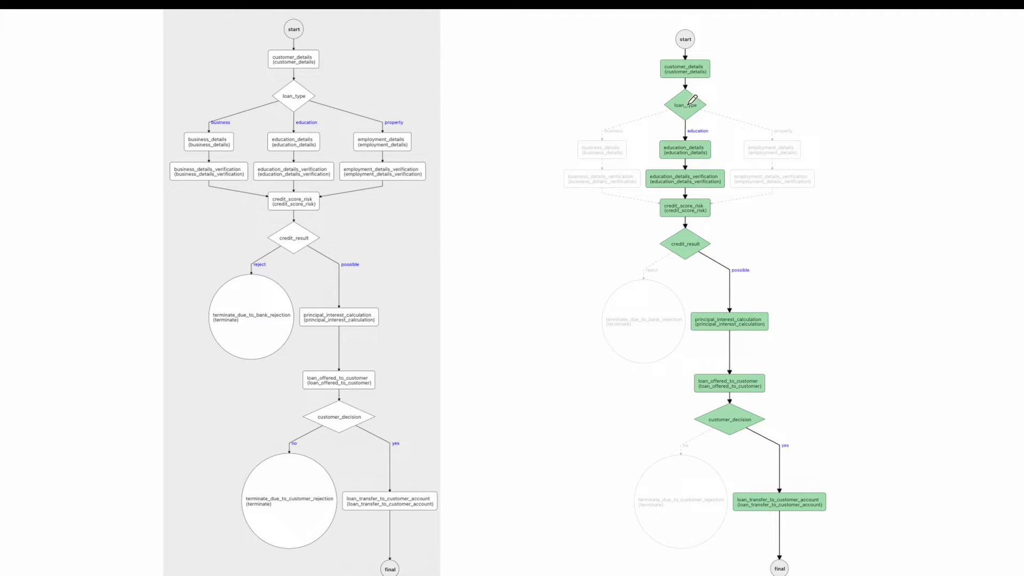
mouse_move(750, 408)
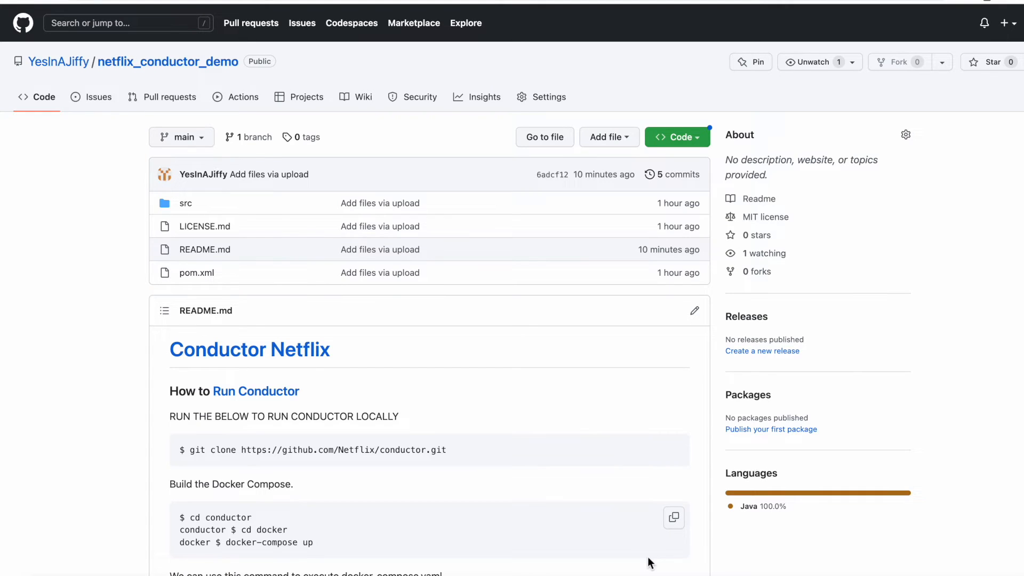
mouse_move(650, 562)
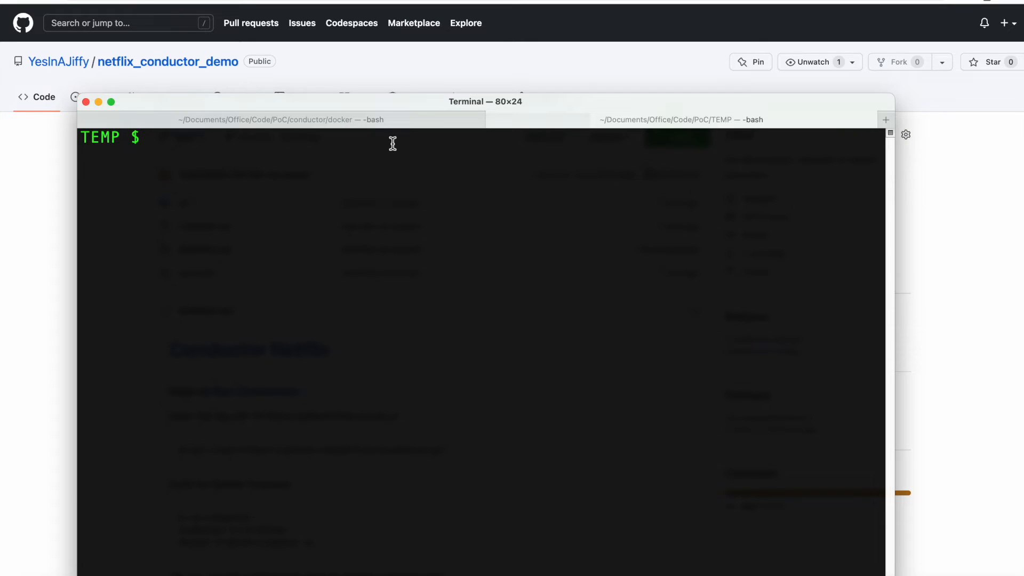
- Run git clone with the copied netflix_conductor_demo HTTPS URL in the TEMP folder
type("g")
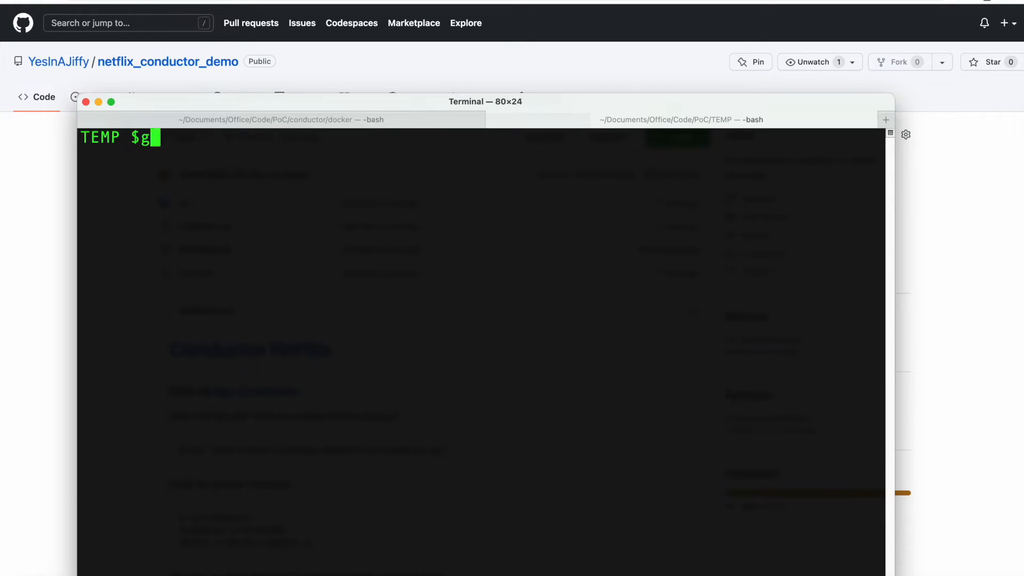
type("it clone")
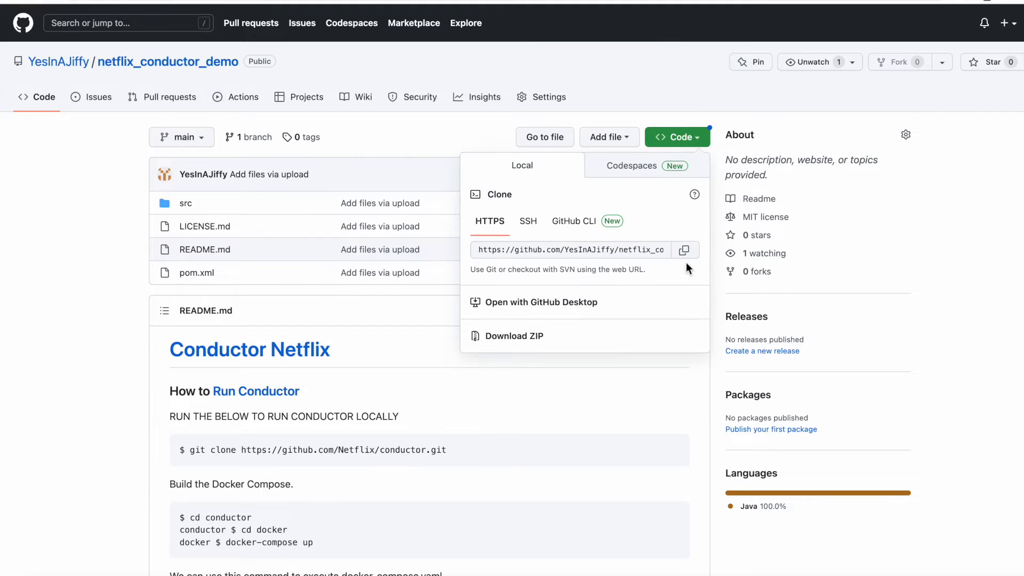
left_click(684, 249)
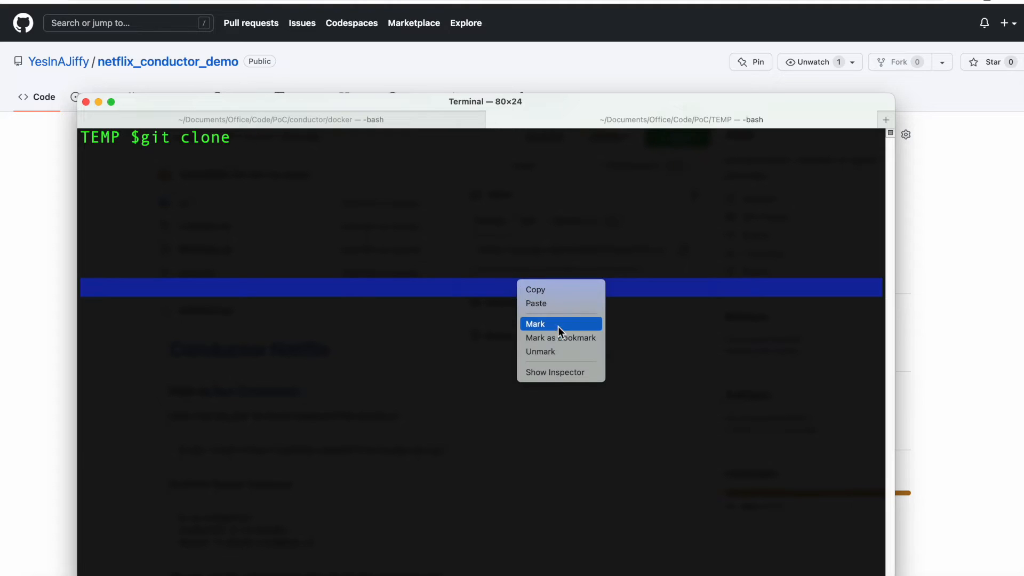
left_click(536, 303)
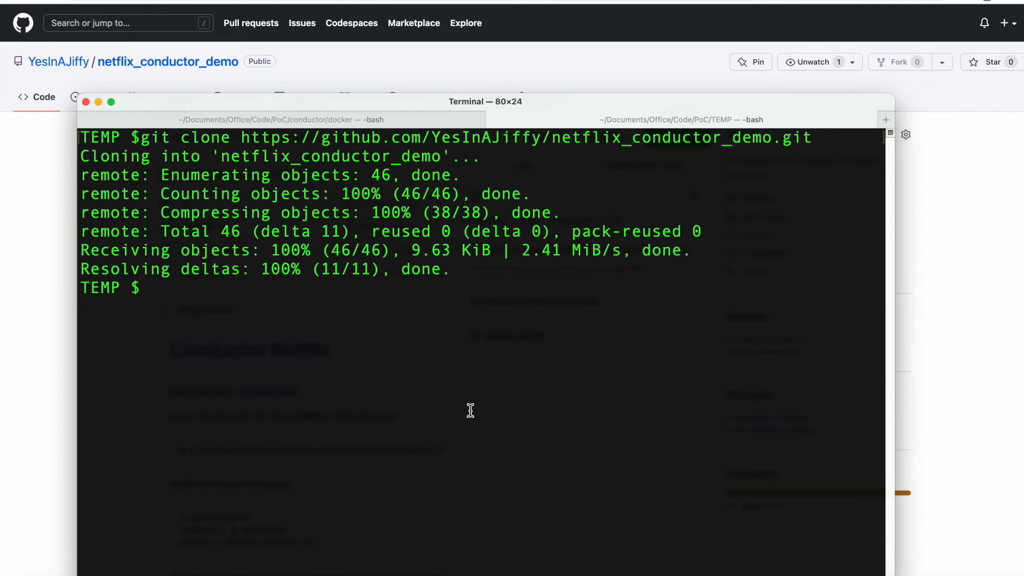
mouse_move(59, 325)
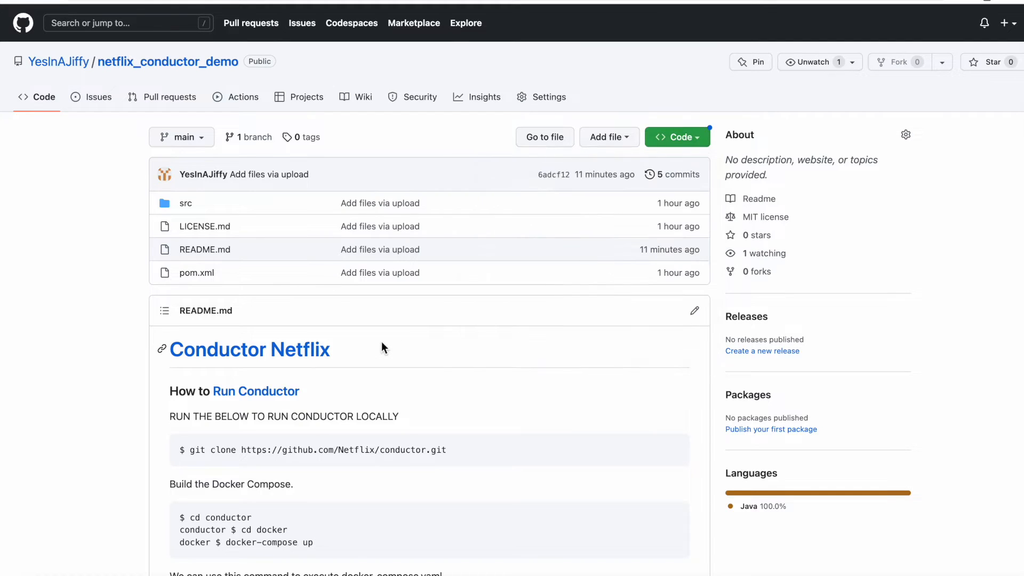
- Scroll to the README's end and follow the conductor.netflix.com running-locally-docker link
scroll("down", 3)
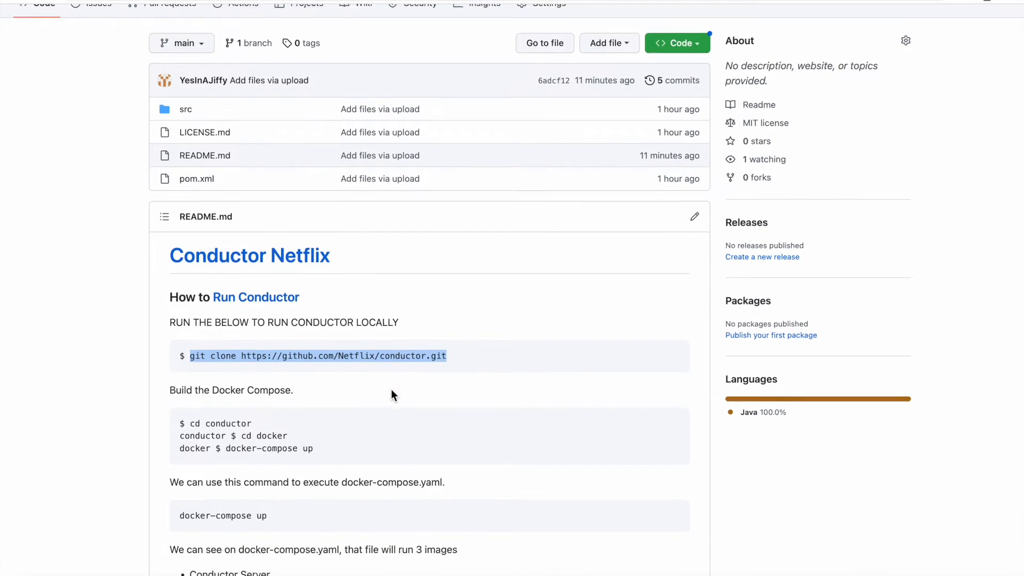
scroll("down", 3)
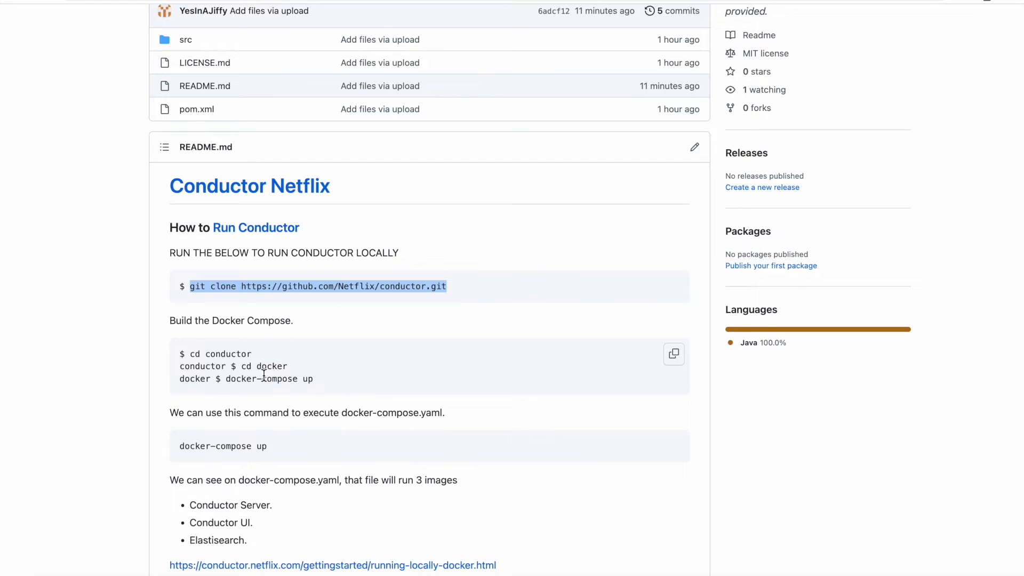
mouse_move(228, 378)
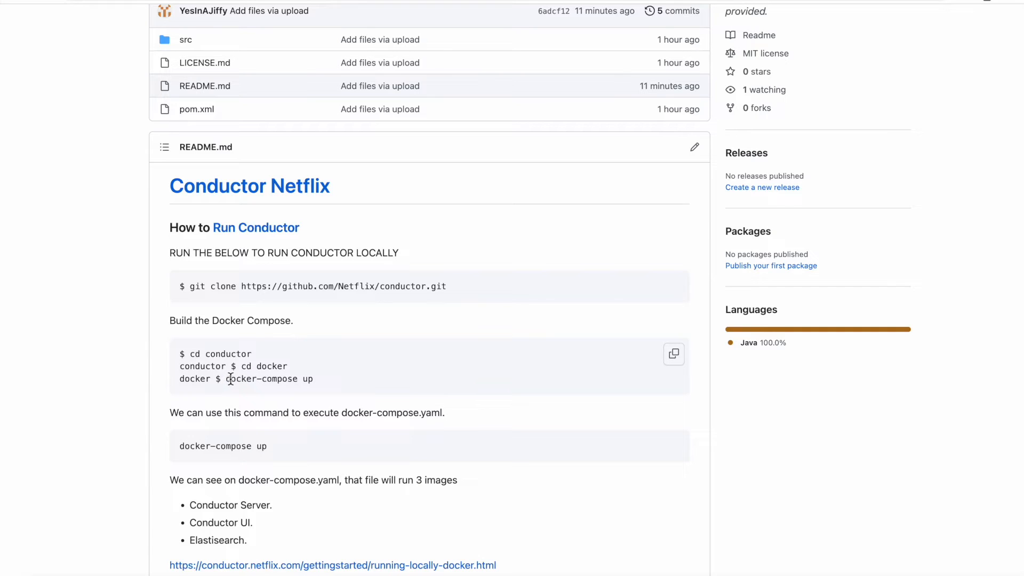
scroll("down", 3)
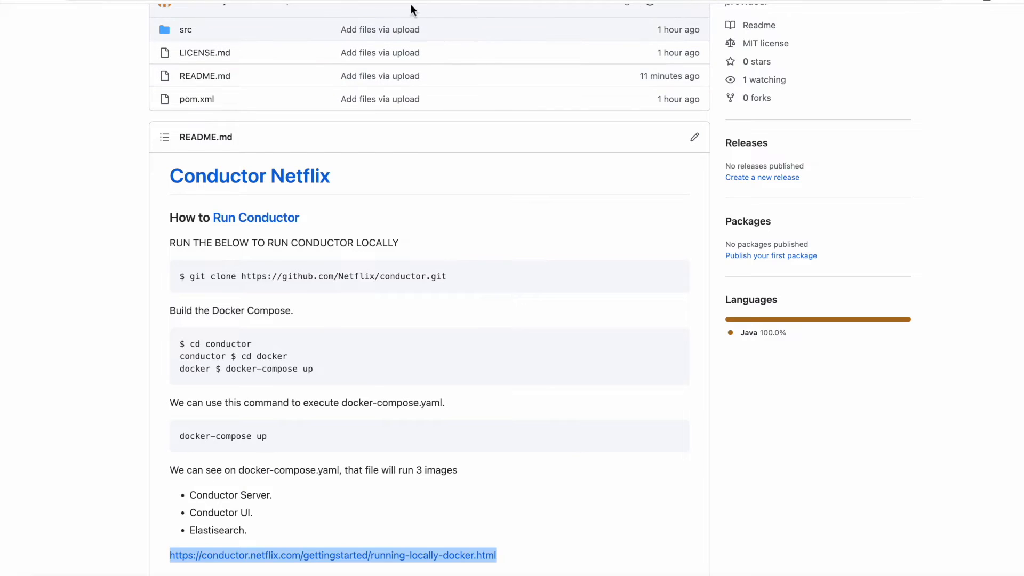
left_click(333, 555)
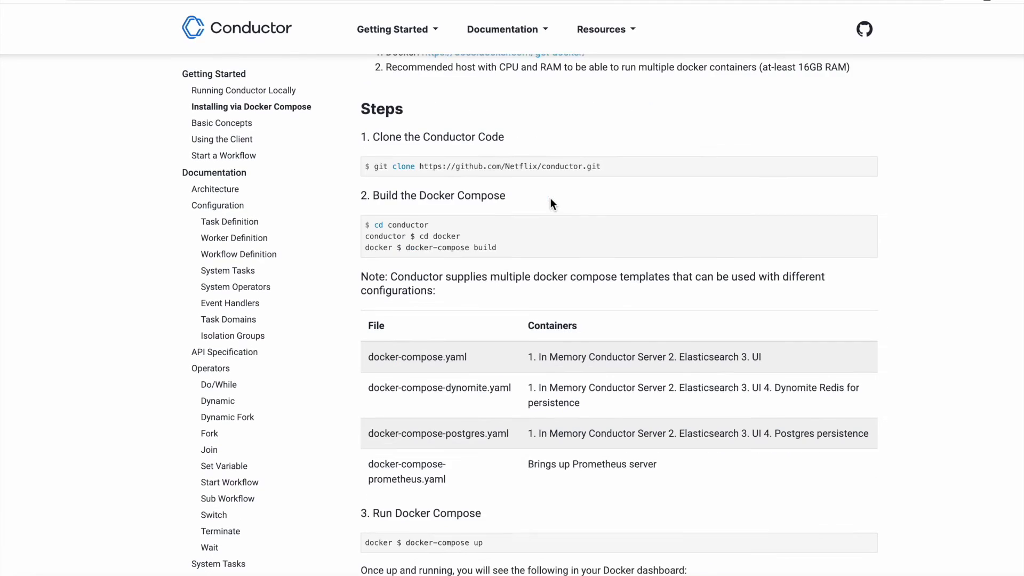
- Scroll the Docker Compose guide down to the table of compose templates
scroll("down", 3)
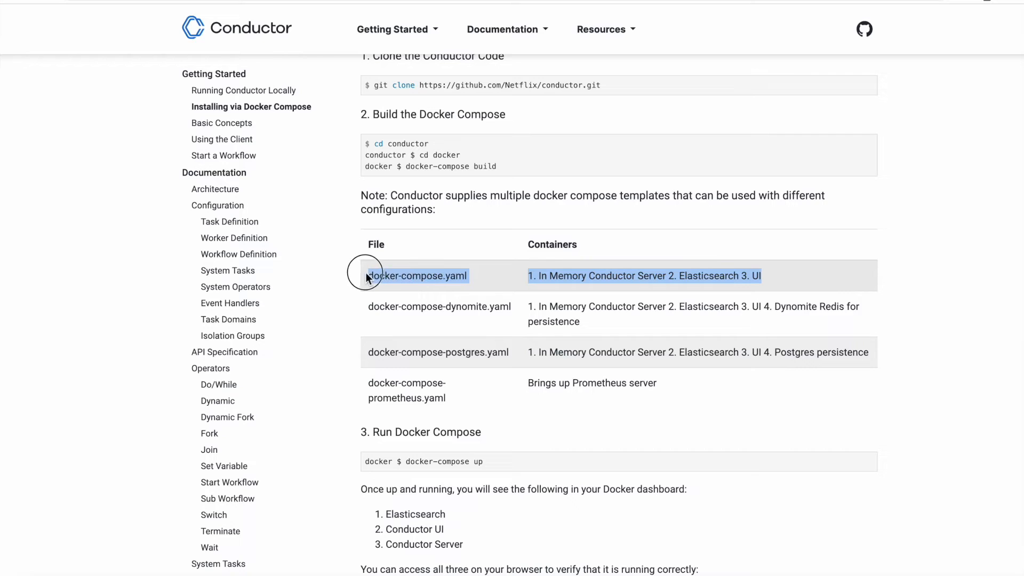
mouse_move(369, 311)
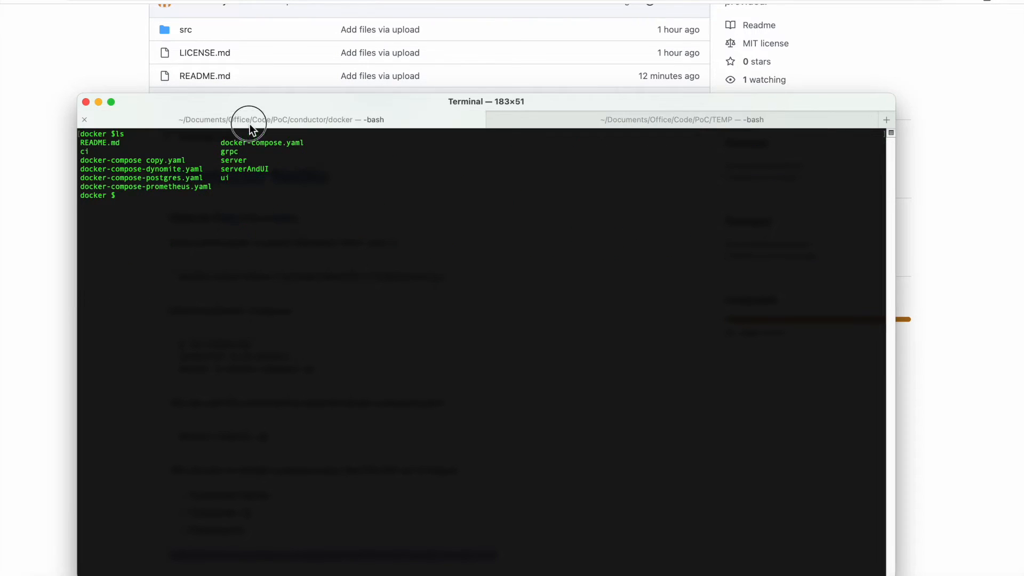
mouse_move(422, 108)
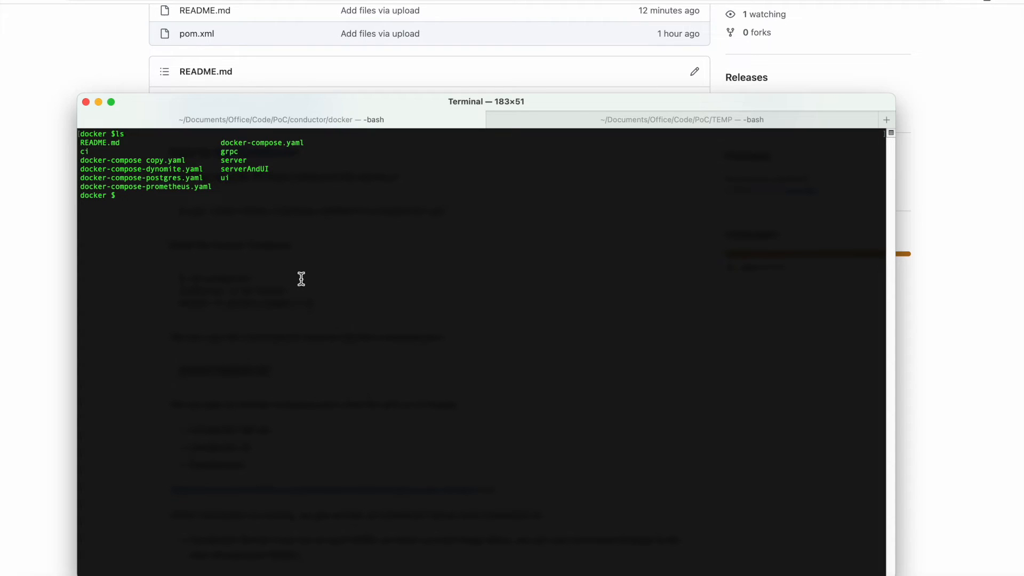
- Clear the terminal and run the pasted docker-compose up command in the docker folder
type("clear")
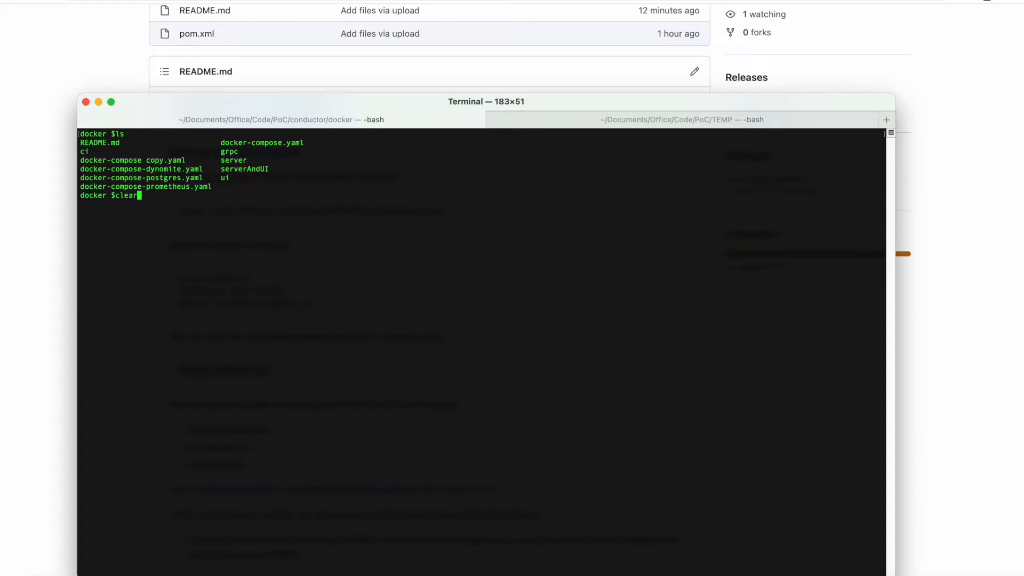
right_click(261, 288)
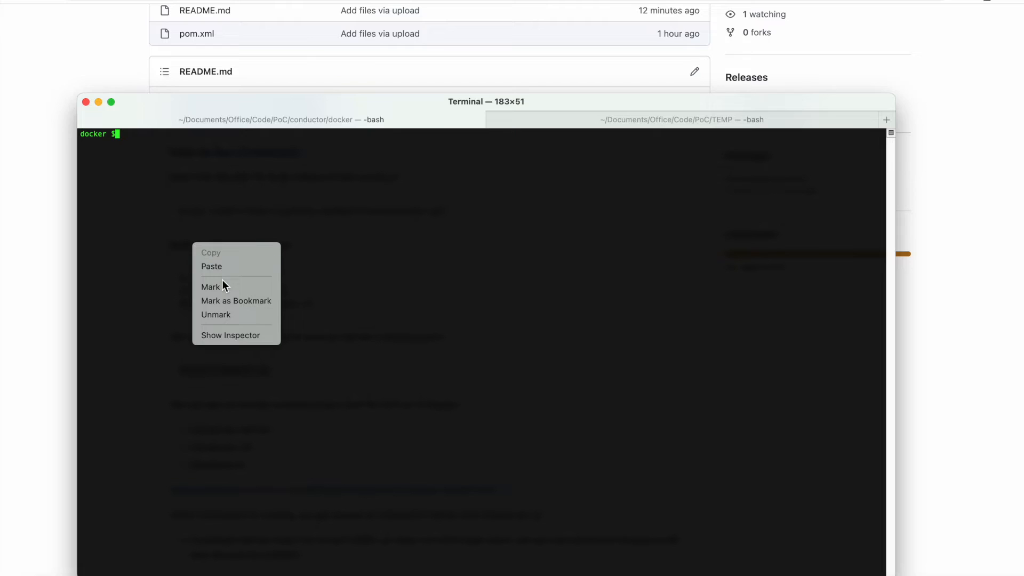
left_click(211, 267)
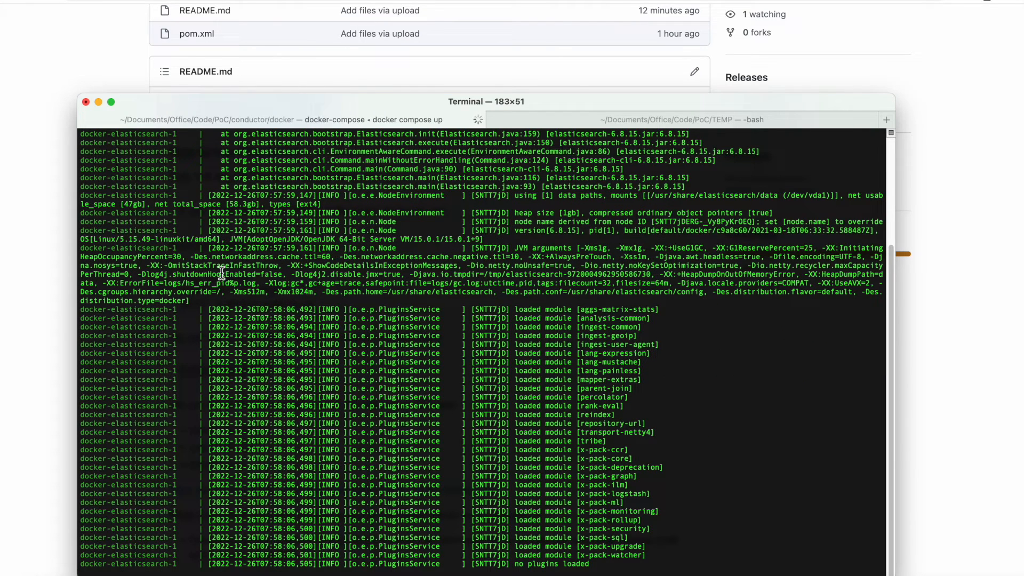
mouse_move(268, 308)
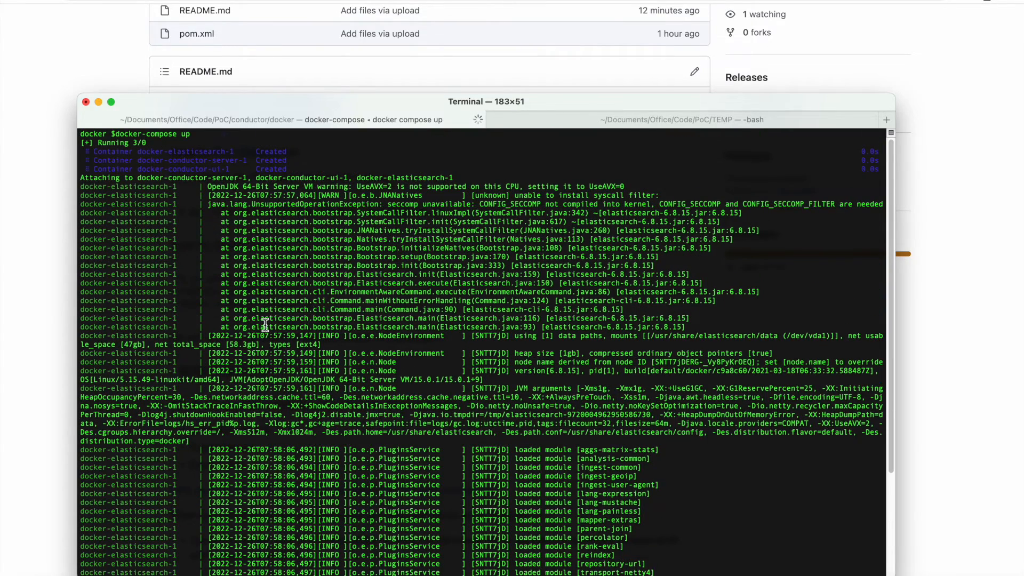
scroll("down", 3)
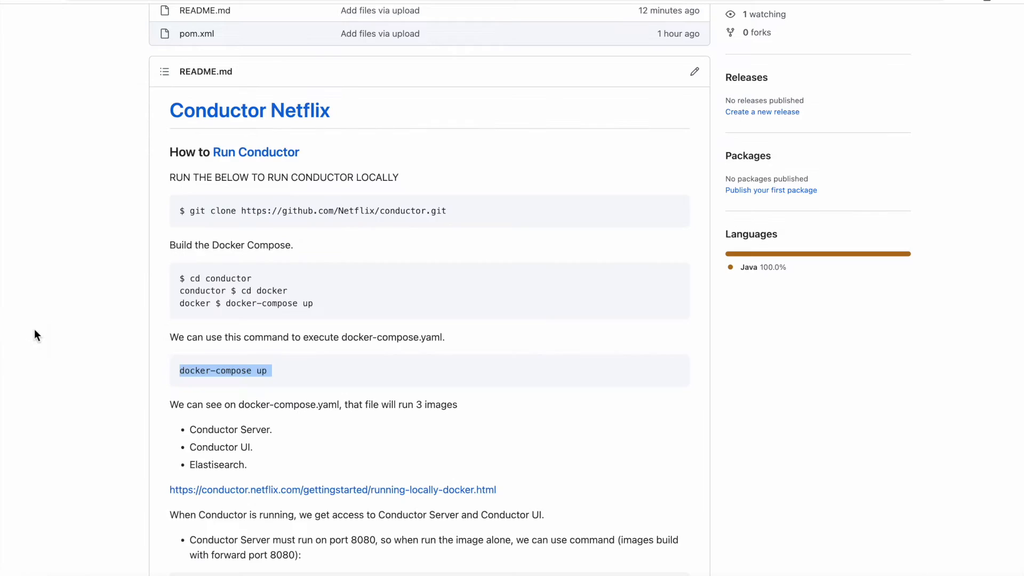
mouse_move(353, 352)
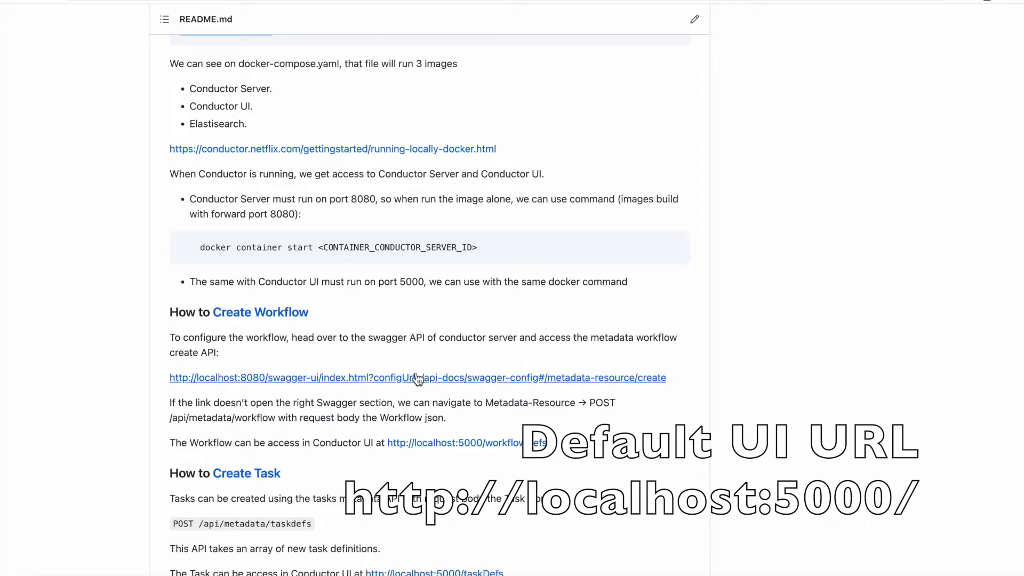
mouse_move(402, 49)
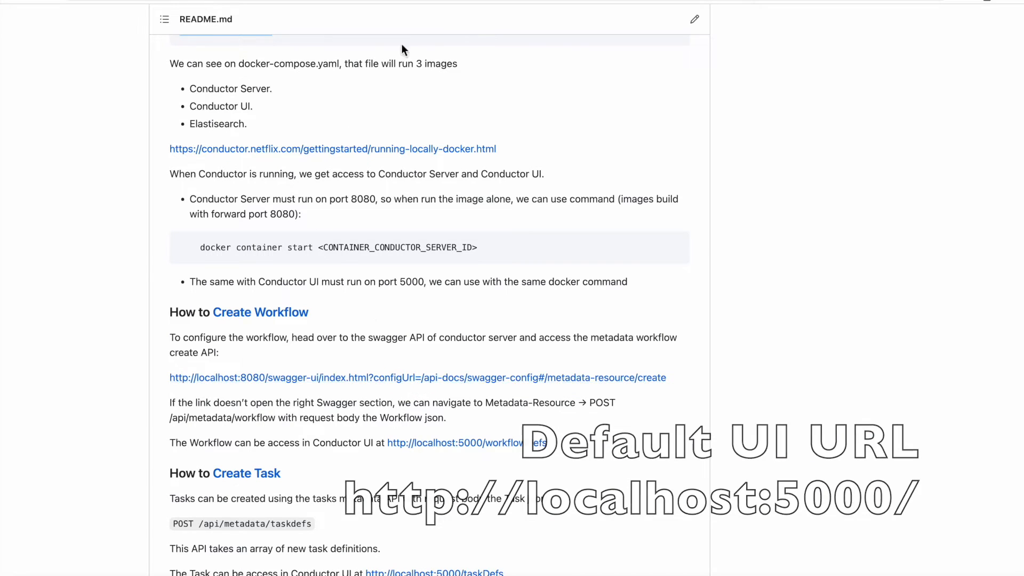
- Open the localhost:8080 swagger-ui link to view the Conductor server's API endpoints
left_click(416, 377)
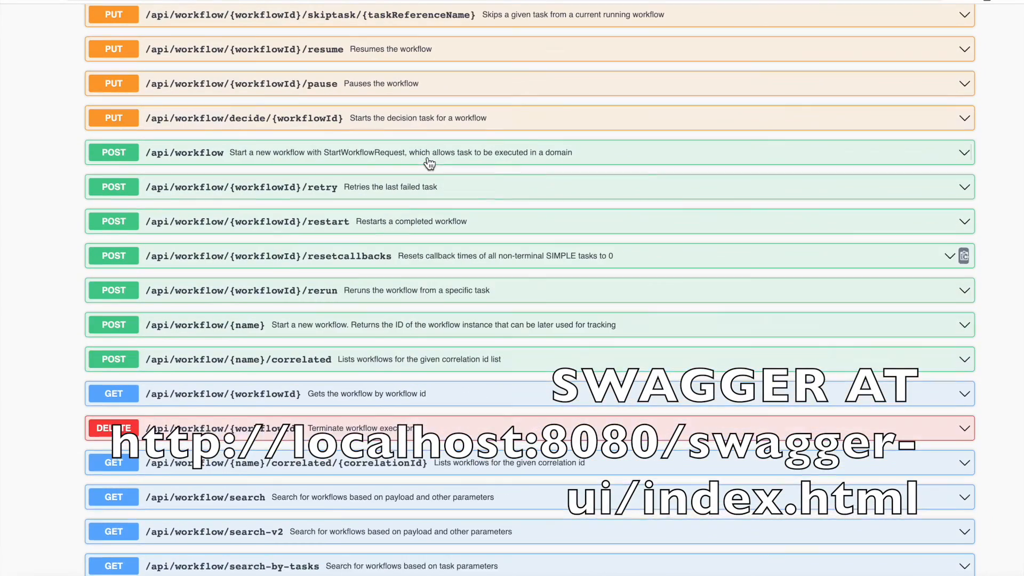
scroll("up", 3)
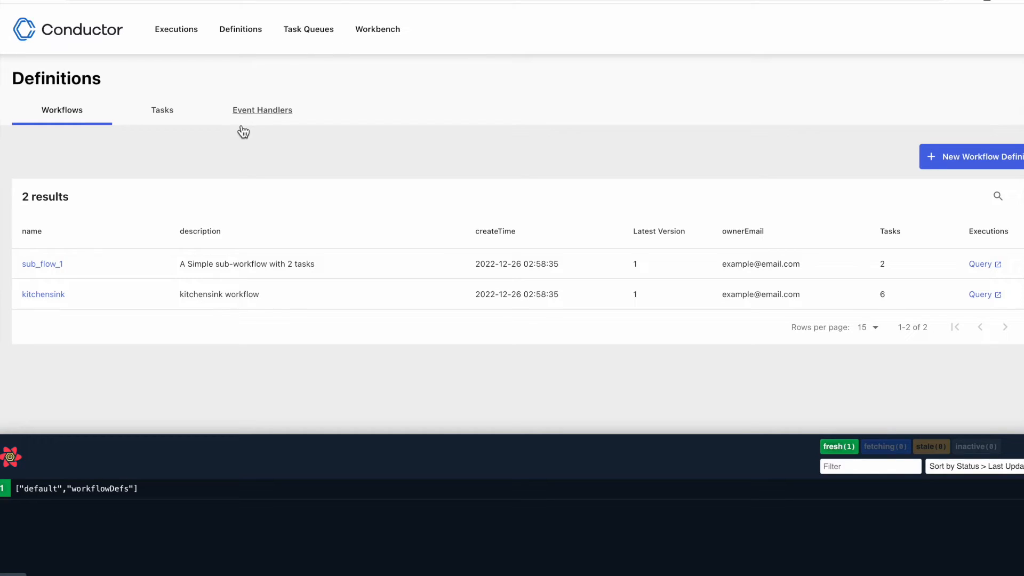
mouse_move(162, 110)
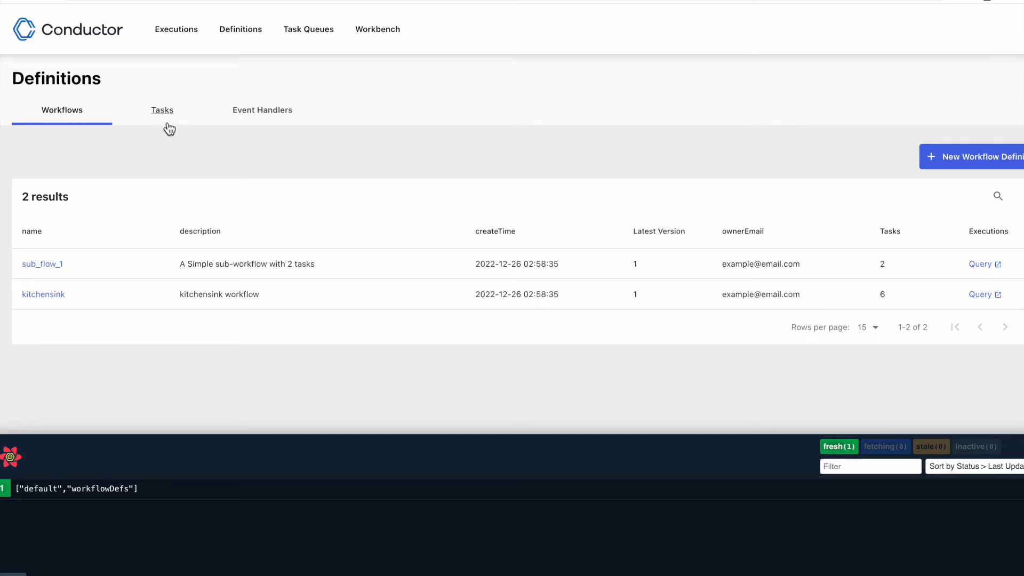
mouse_move(163, 123)
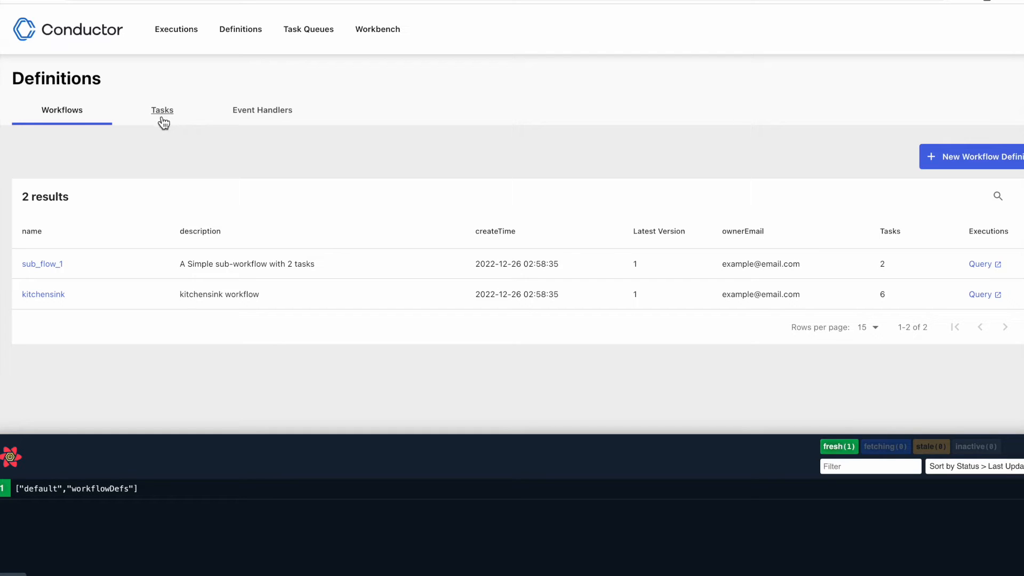
mouse_move(131, 134)
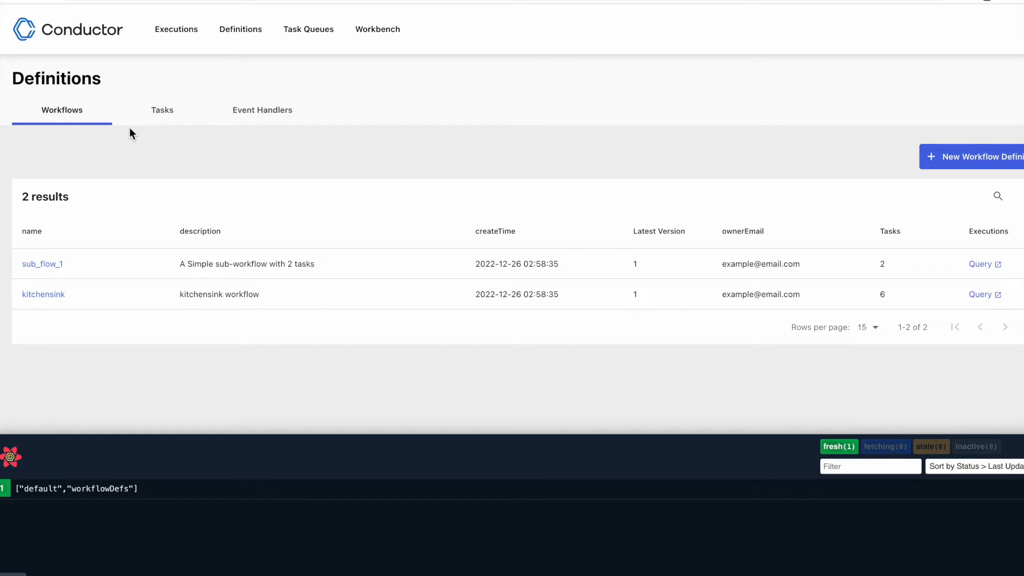
mouse_move(980, 157)
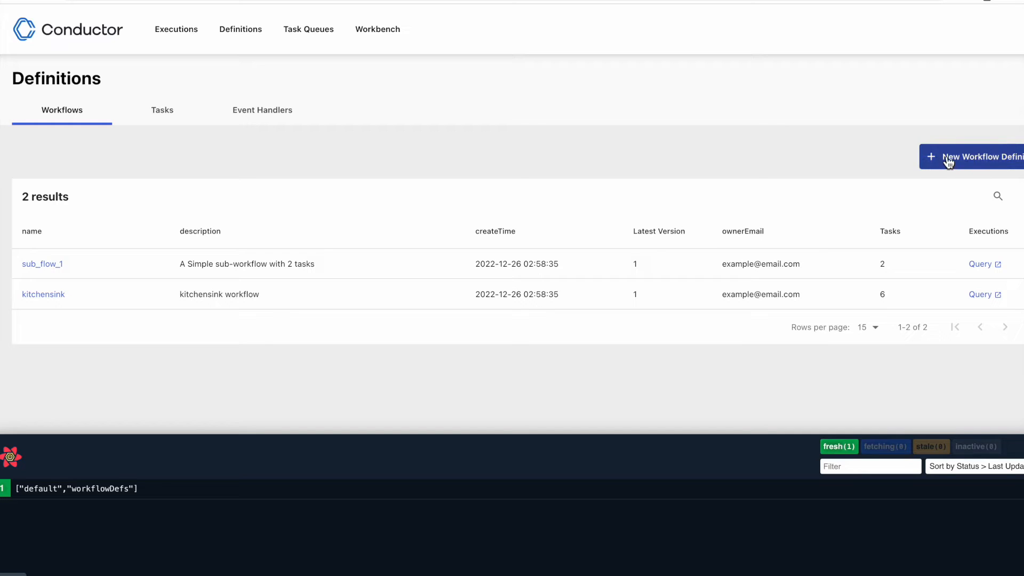
- Start a New Workflow Definition, then browse into the repository's src folder on GitHub
left_click(976, 157)
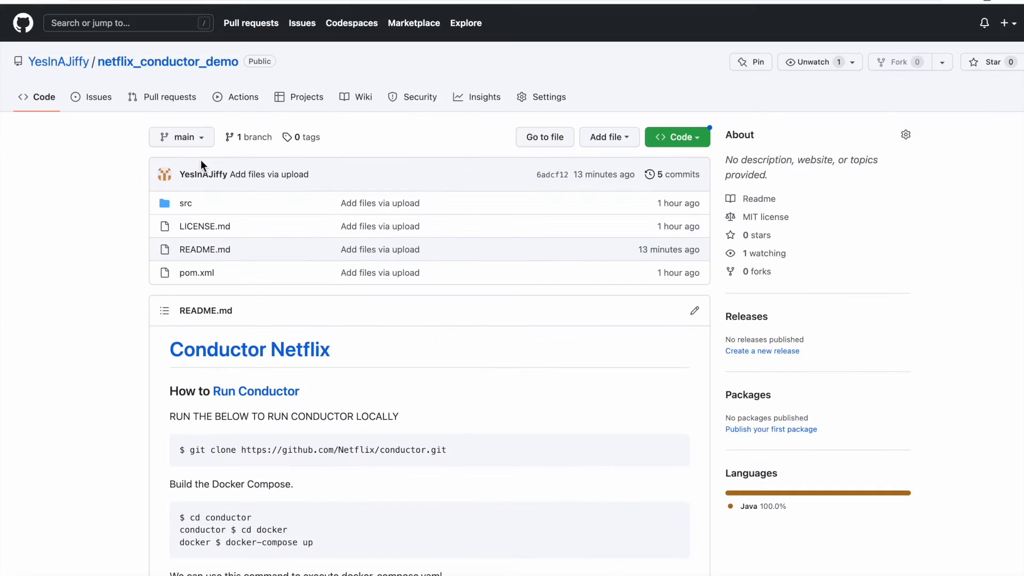
left_click(185, 204)
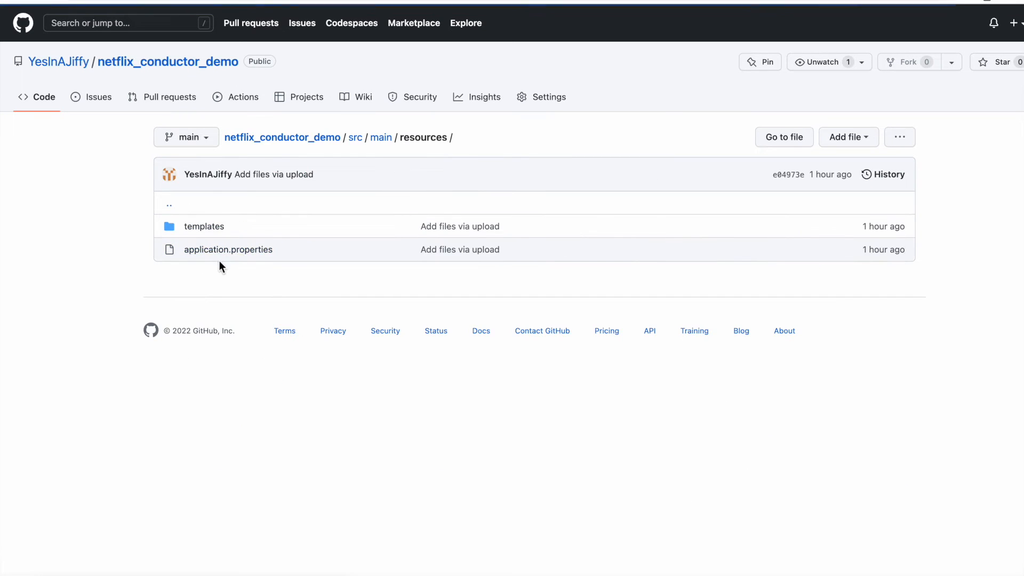
- Open templates/MultipleFlowsWF.json on GitHub and copy its raw contents
left_click(203, 226)
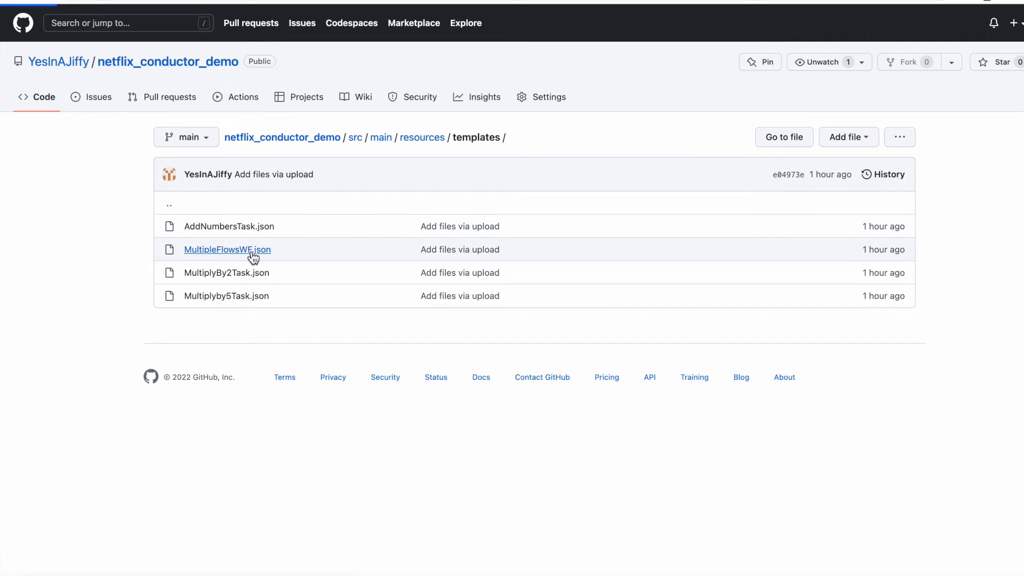
left_click(227, 250)
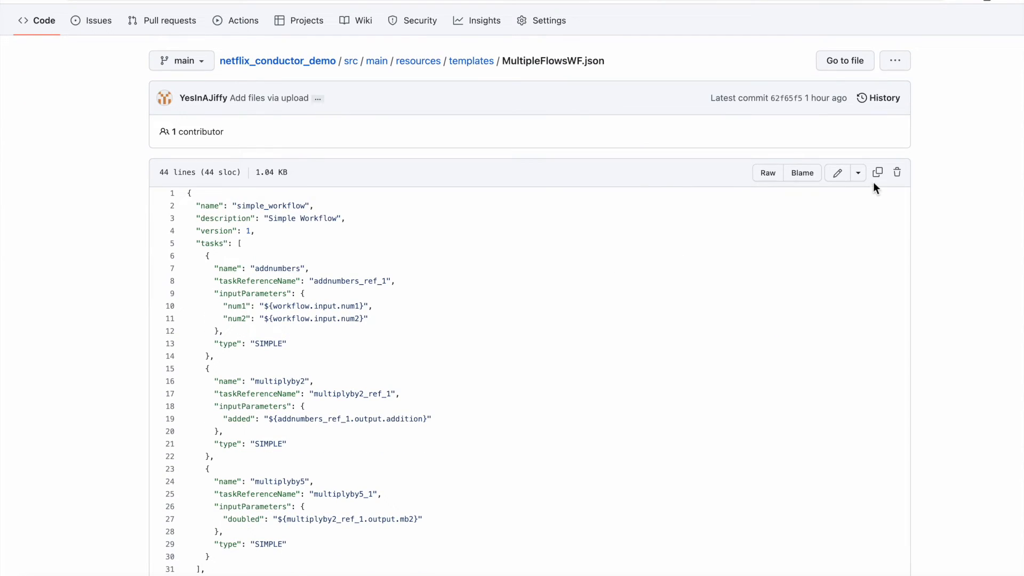
left_click(878, 173)
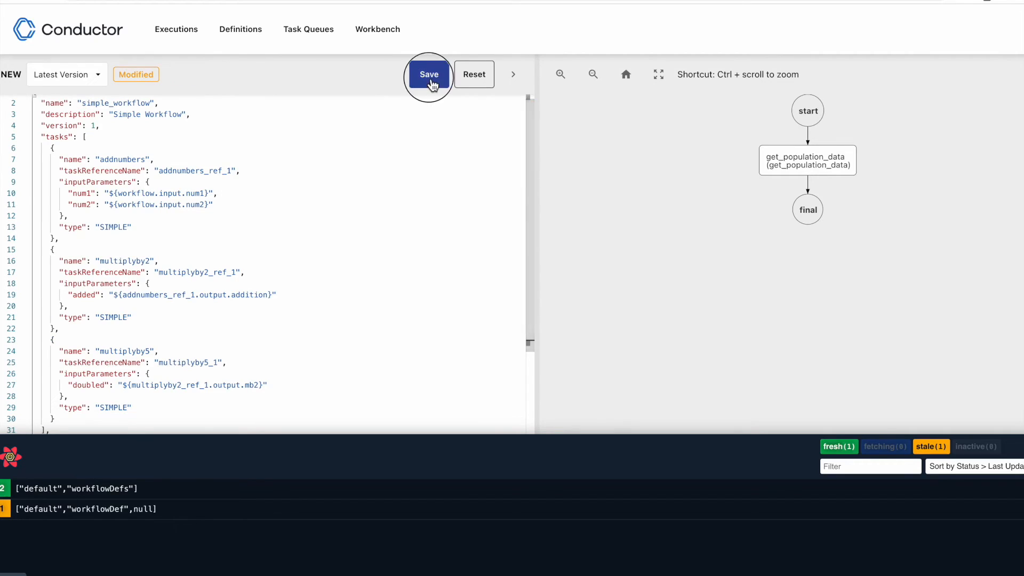
- Save the pasted simple_workflow definition and confirm it in the diff screen
left_click(428, 74)
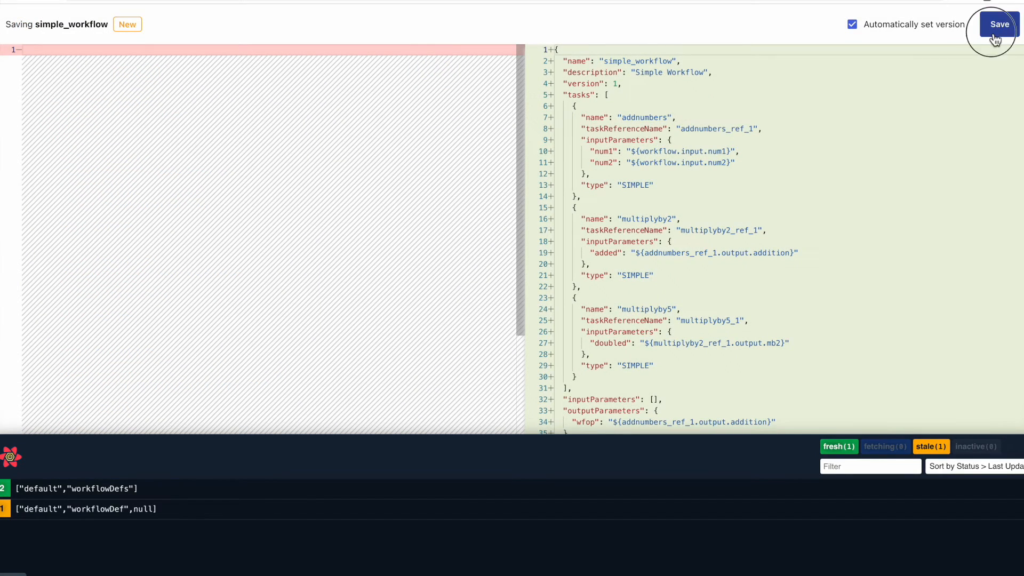
left_click(998, 24)
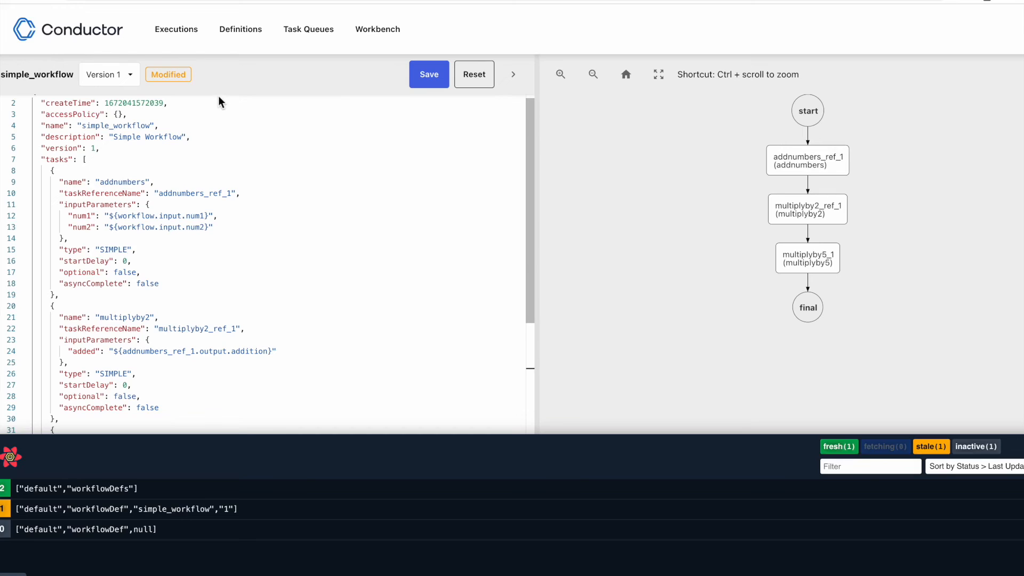
mouse_move(245, 111)
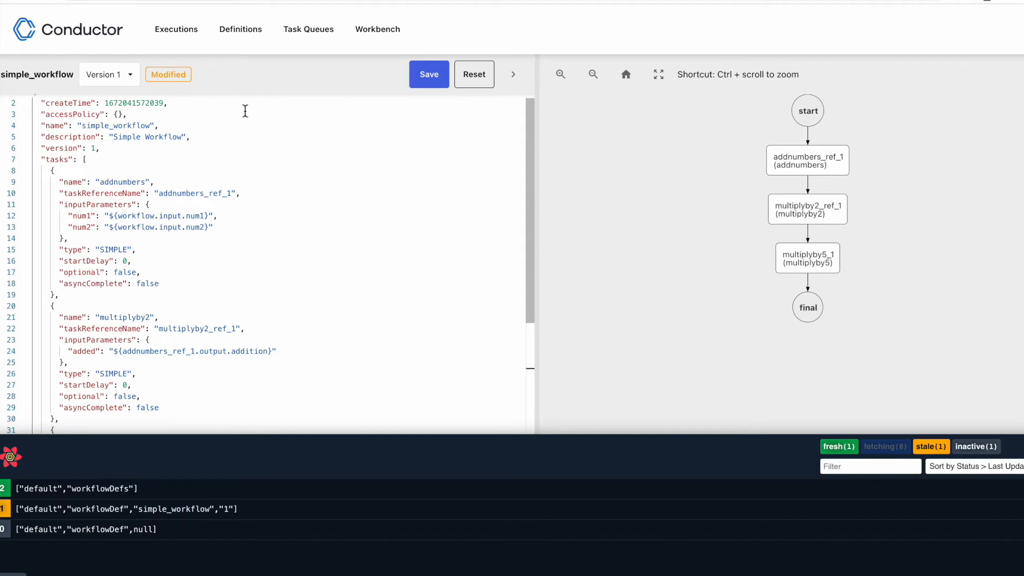
mouse_move(608, 481)
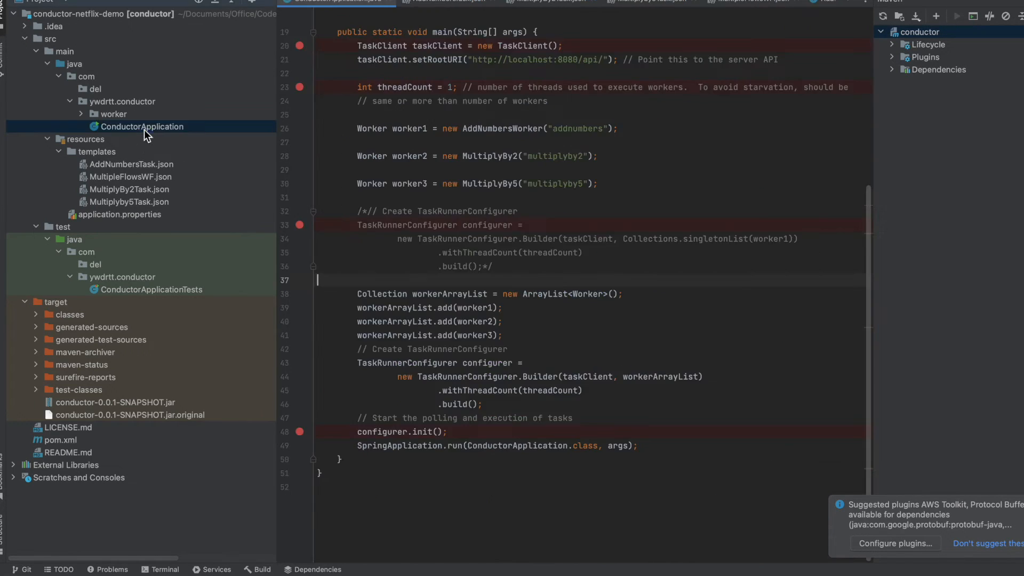
- Review the three workerArrayList.add registrations in ConductorApplication.java, then open AddNumbersTask.json
scroll("up", 3)
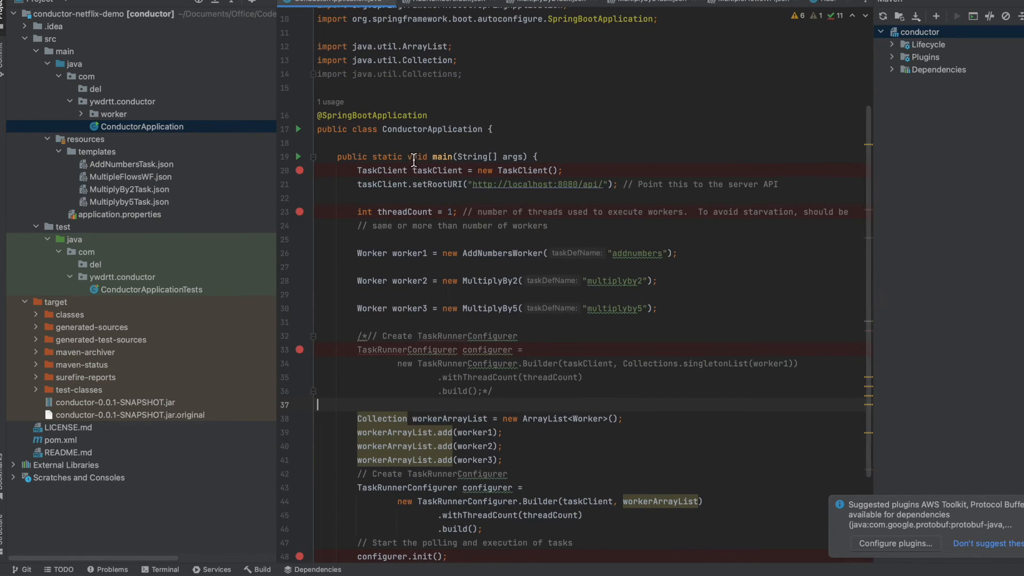
scroll("down", 3)
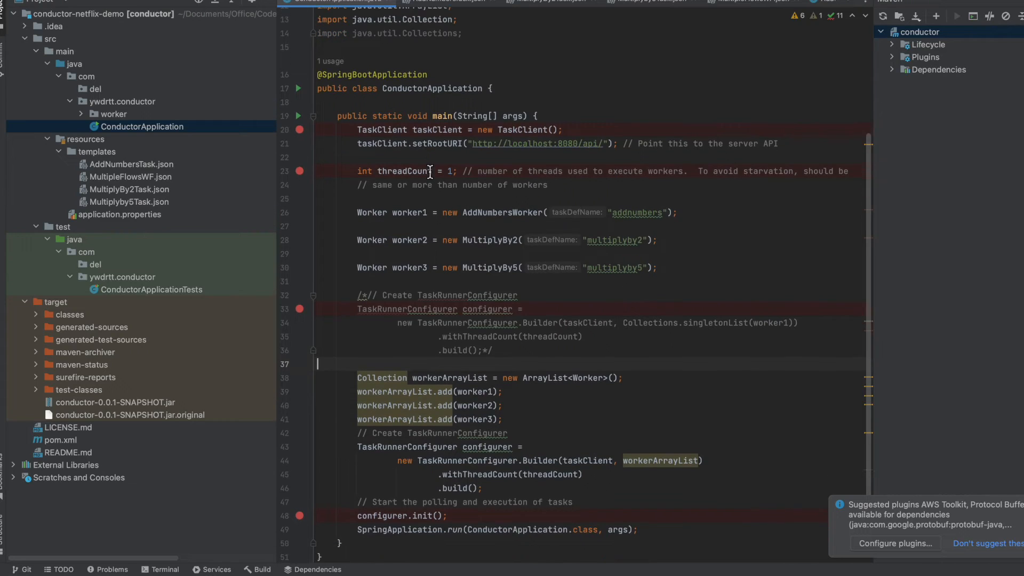
scroll("up", 3)
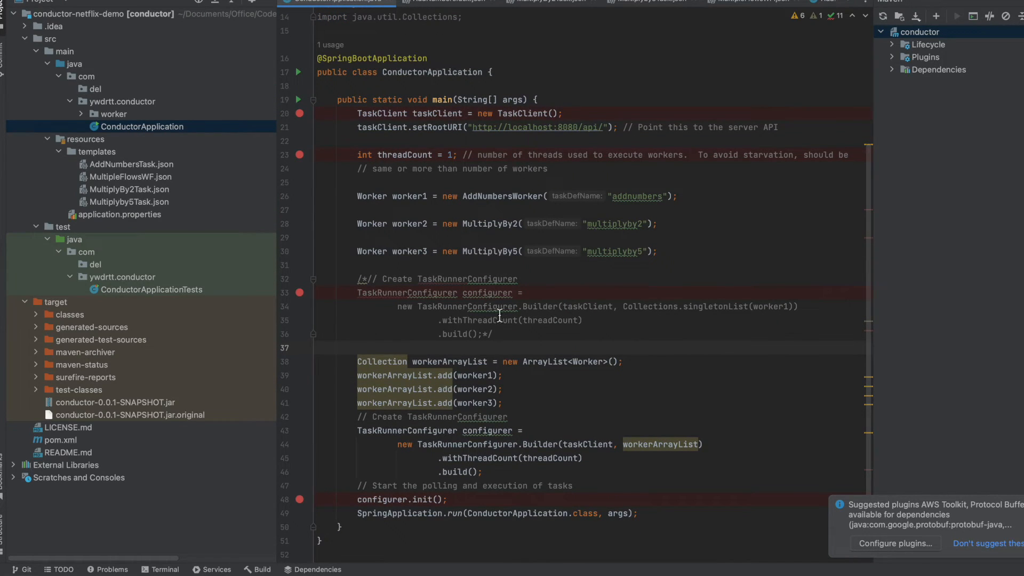
mouse_move(468, 437)
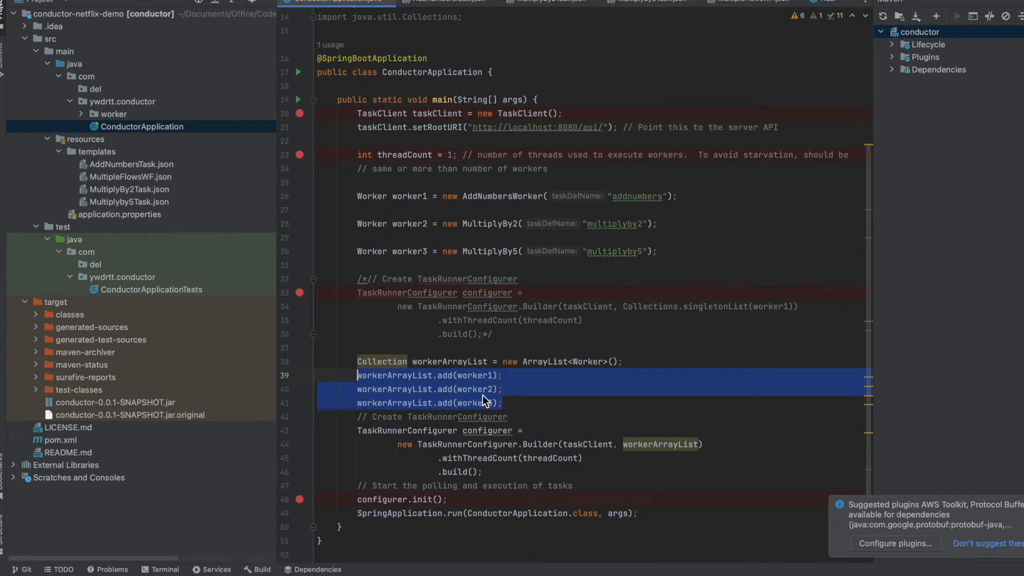
mouse_move(476, 375)
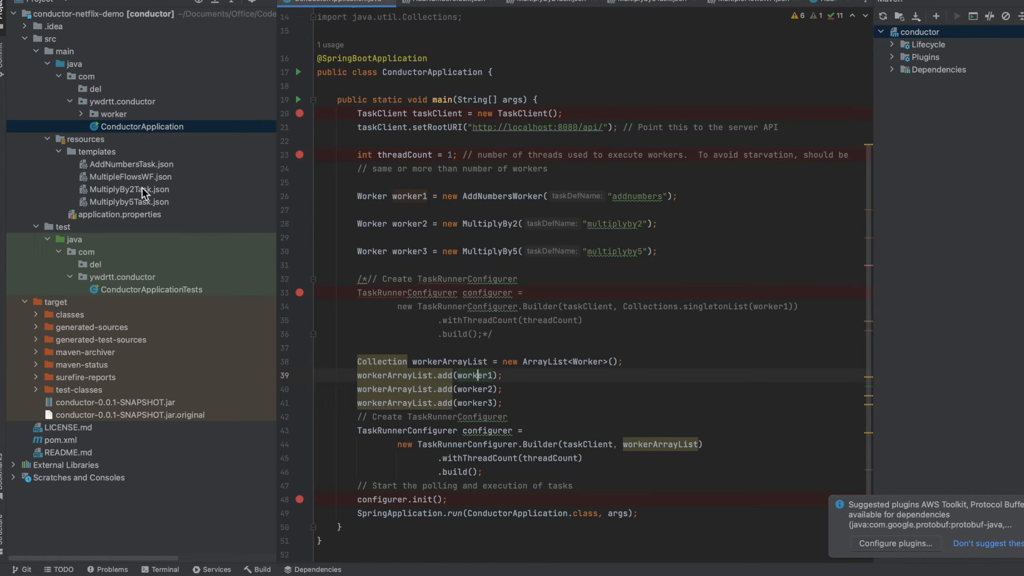
left_click(129, 163)
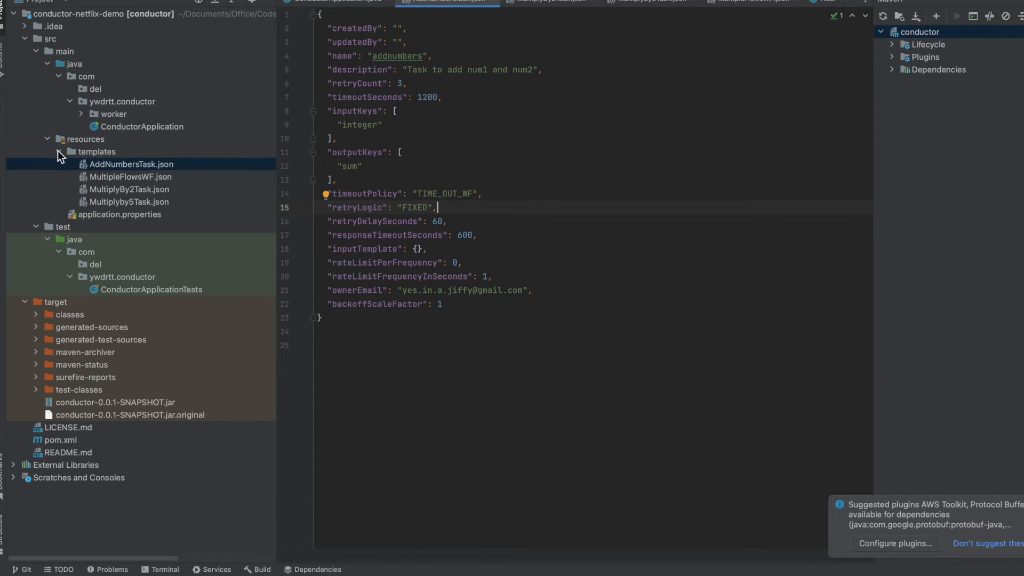
- Browse the AddNumbersWorker, MultiplyBy2 and MultiplyBy5 classes, then expand templates to list its JSON files
left_click(58, 151)
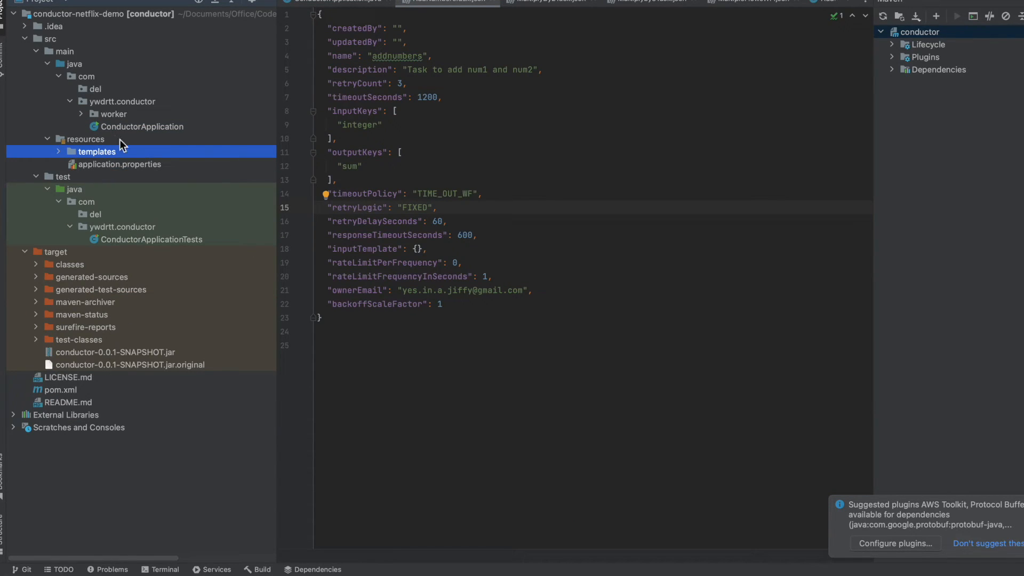
left_click(113, 114)
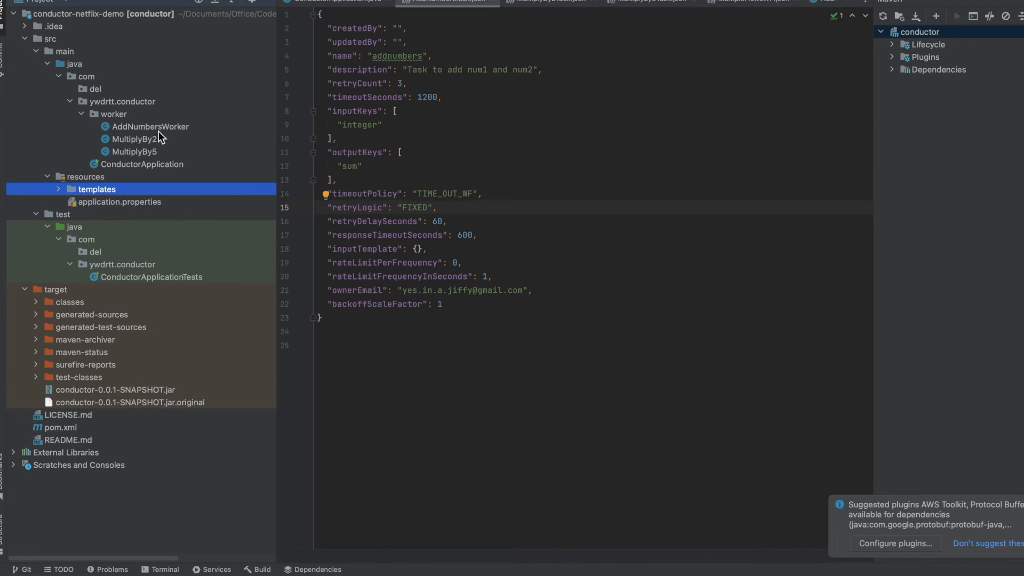
left_click(148, 126)
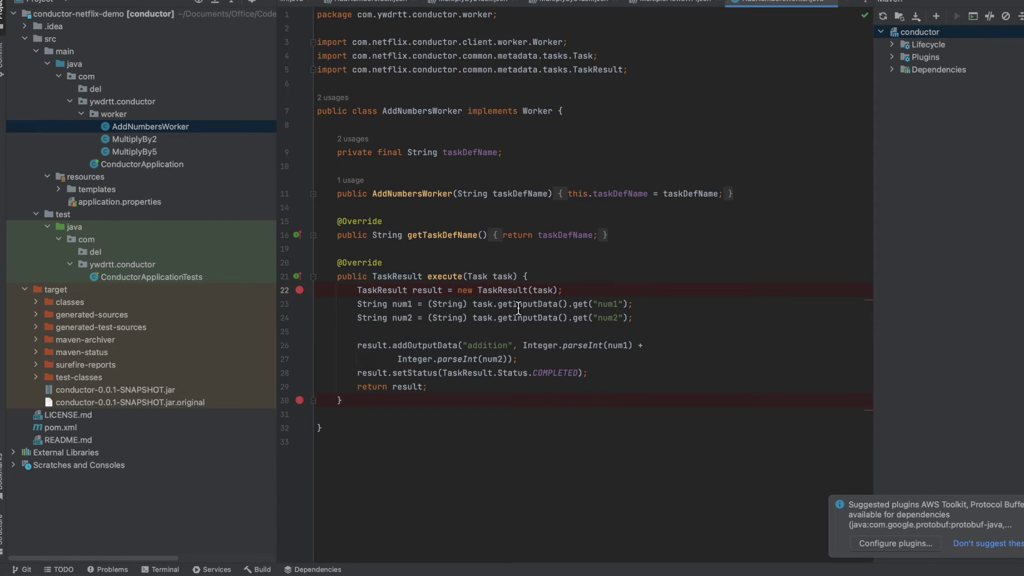
mouse_move(612, 326)
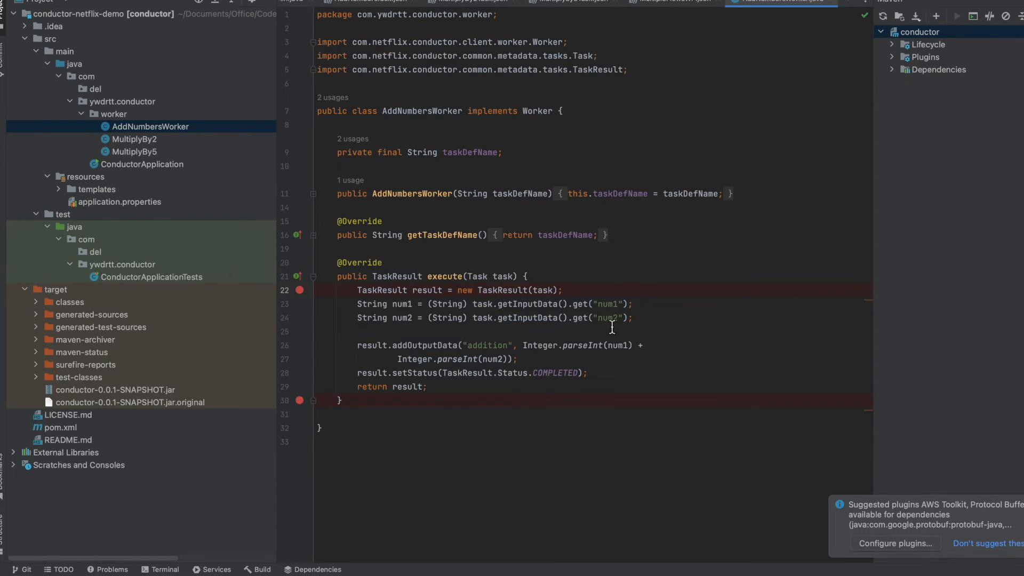
mouse_move(372, 355)
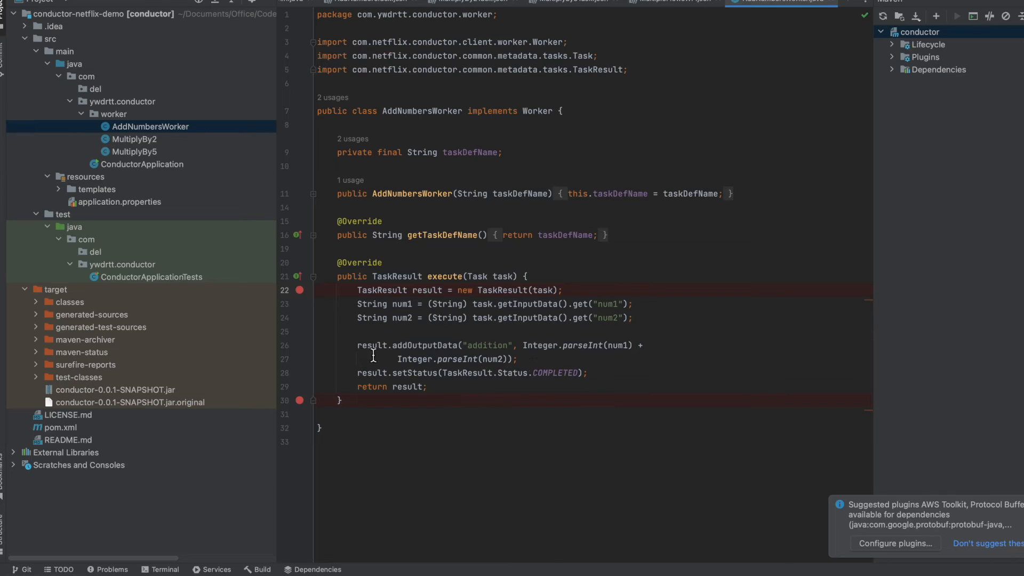
left_click(134, 139)
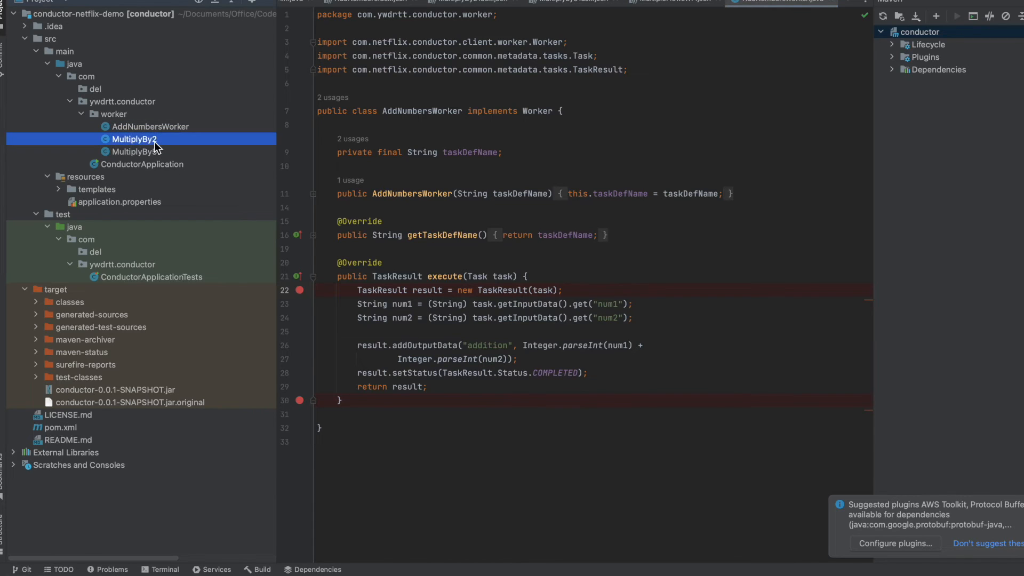
left_click(133, 139)
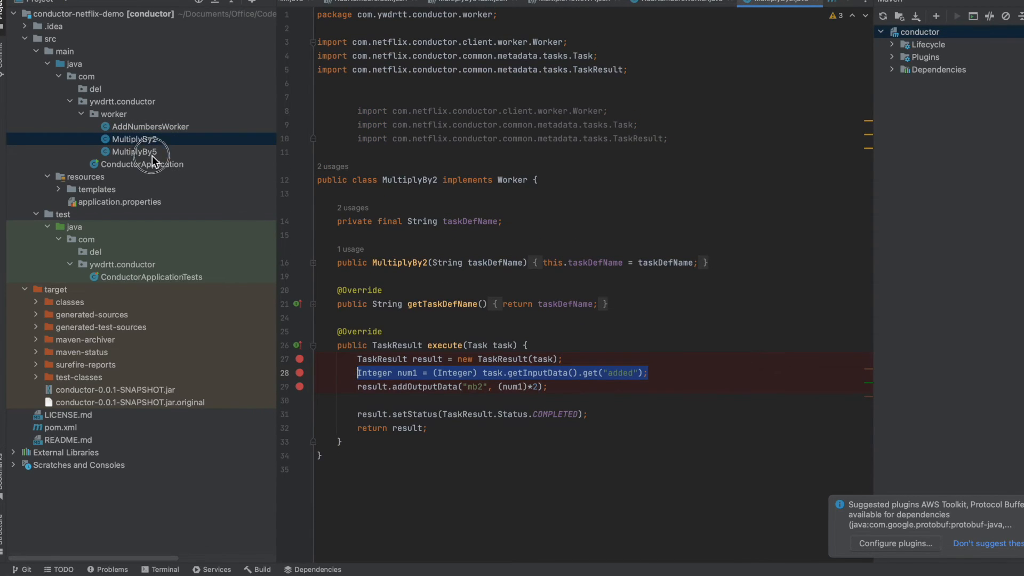
left_click(136, 152)
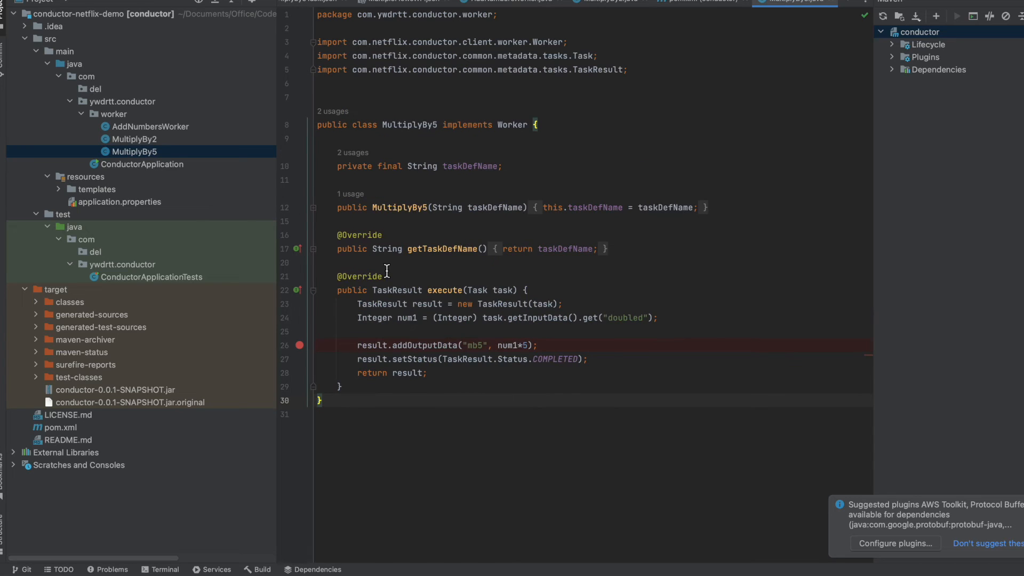
mouse_move(93, 270)
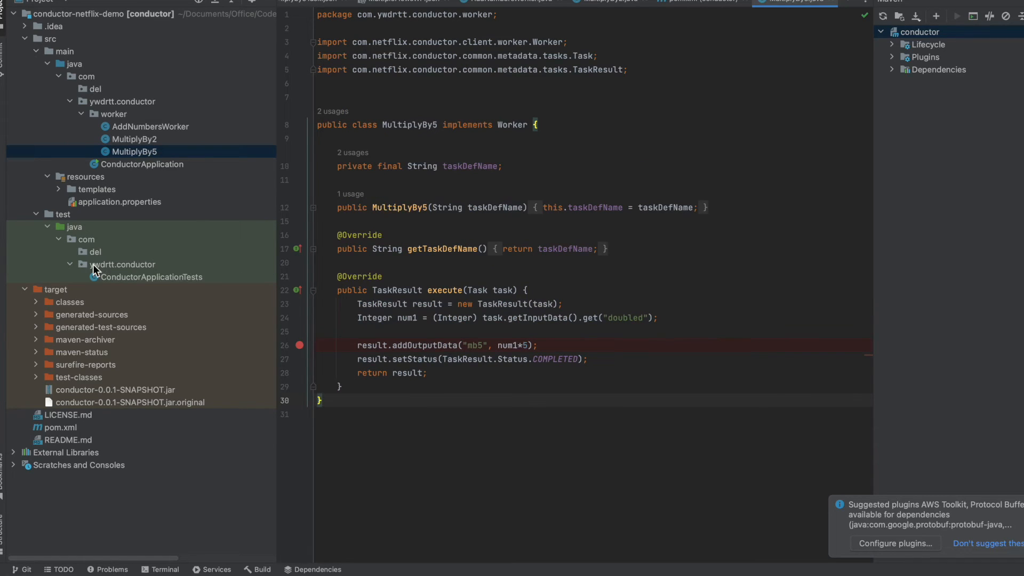
mouse_move(62, 199)
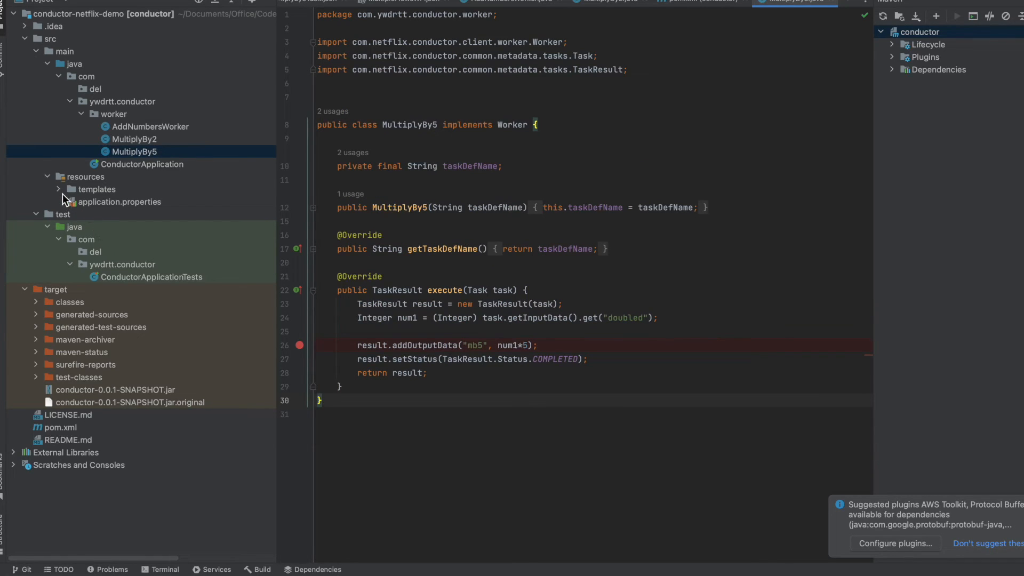
left_click(58, 188)
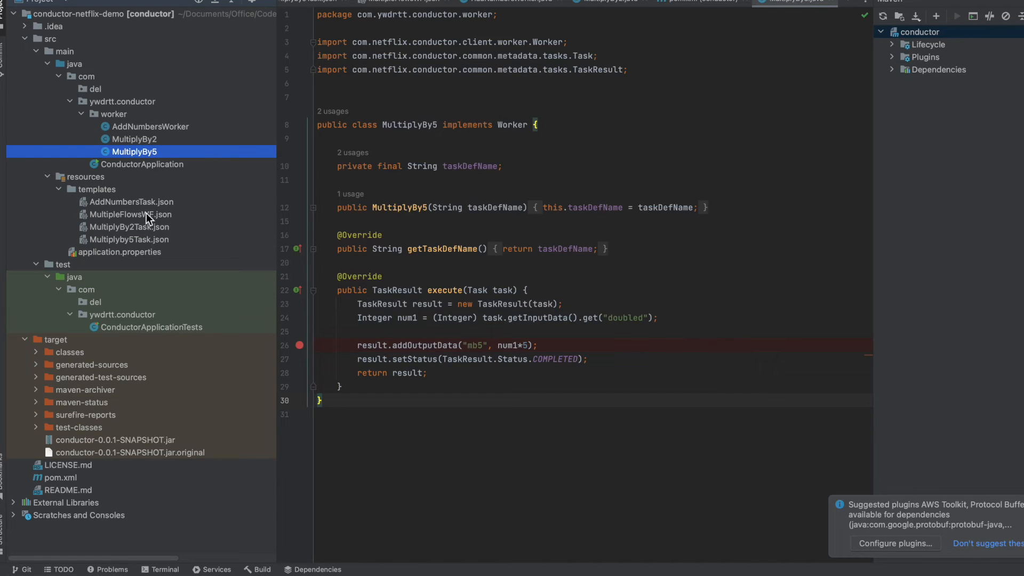
- Review simple_workflow in MultipleFlowsWF.json, then open the addnumbers definition in AddNumbersTask.json
left_click(129, 215)
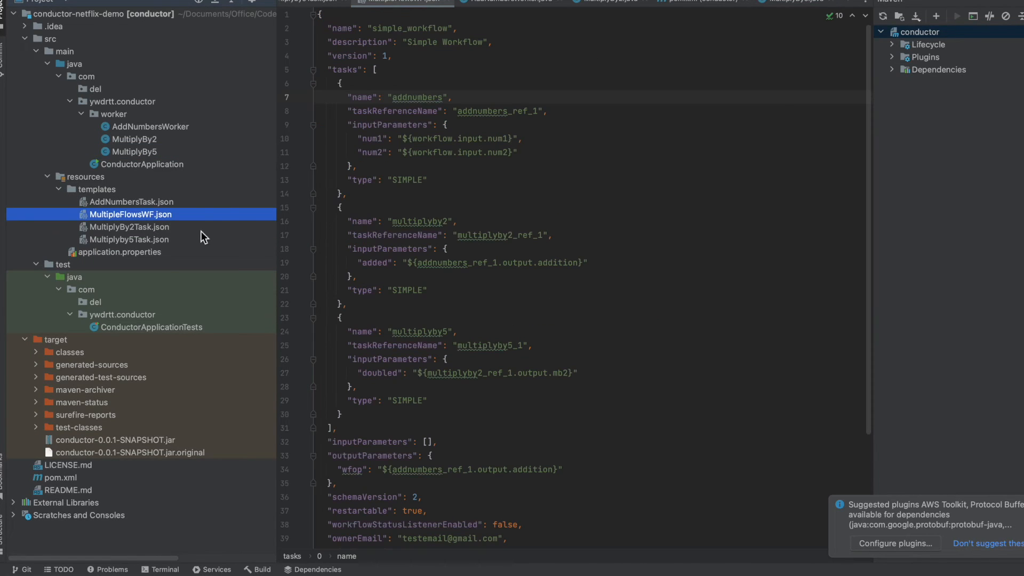
mouse_move(163, 215)
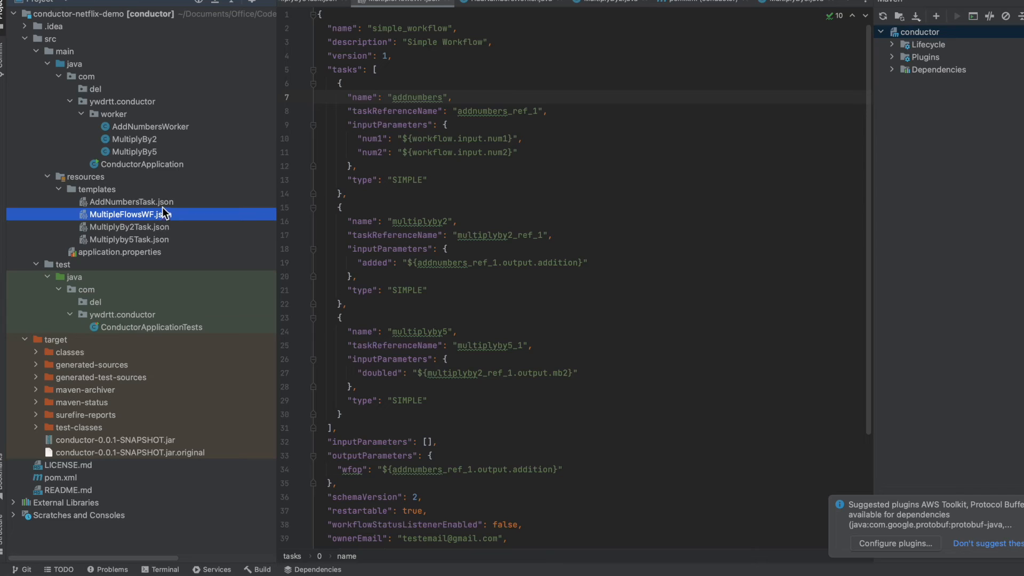
left_click(130, 201)
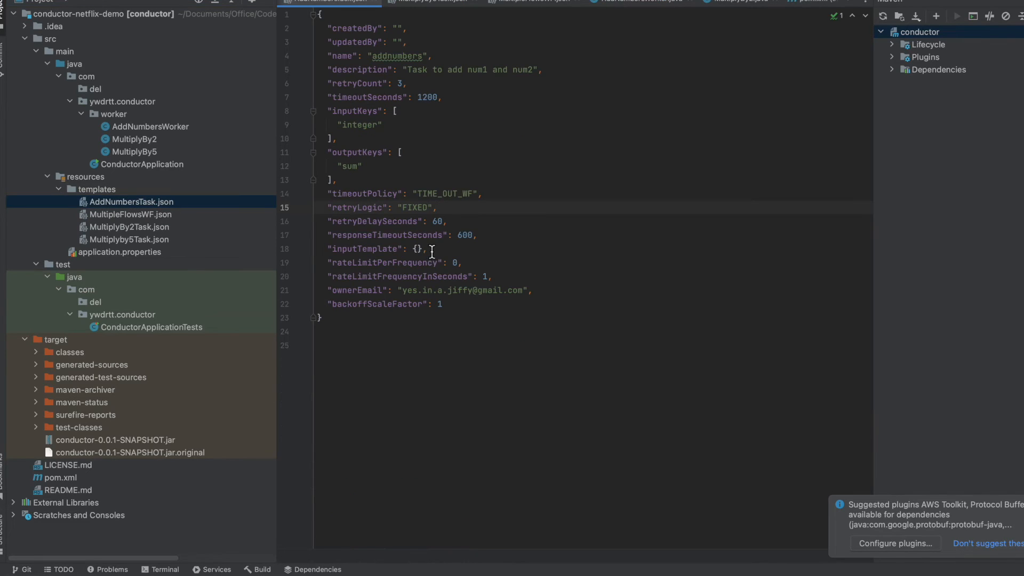
mouse_move(398, 263)
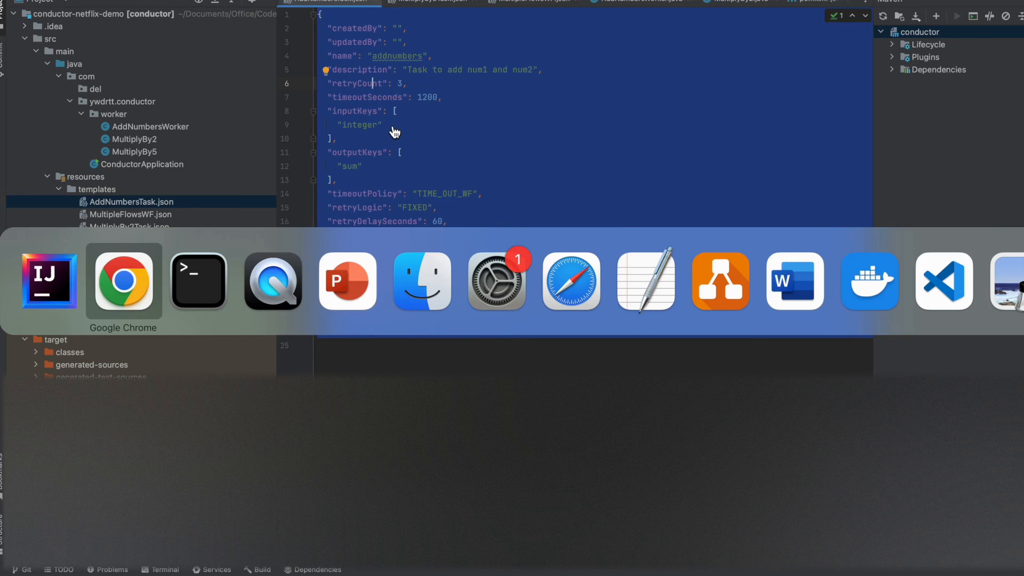
- Save the pasted addnumbers task definition, then pick simple_workflow in the Workbench
left_click(122, 281)
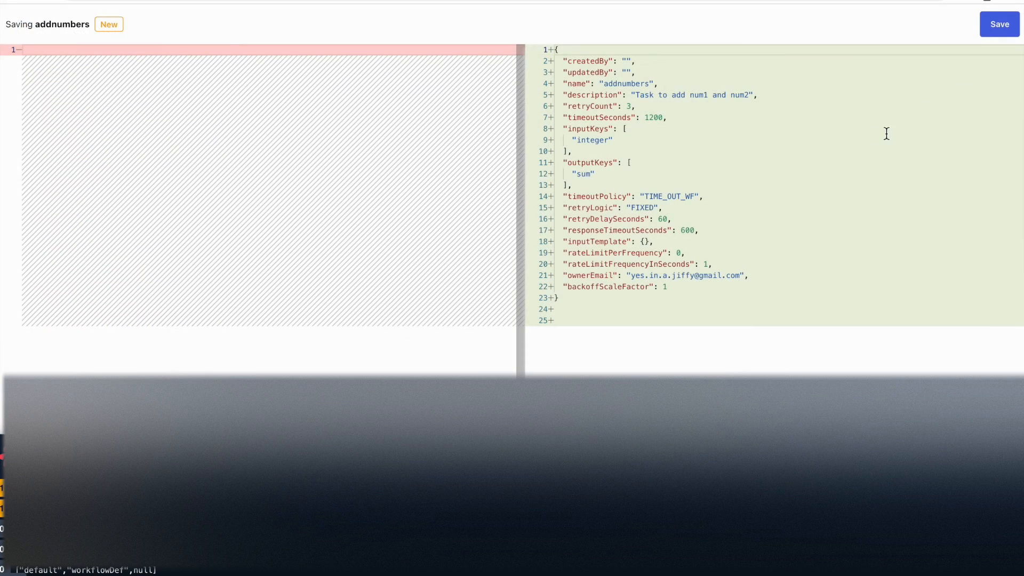
left_click(999, 24)
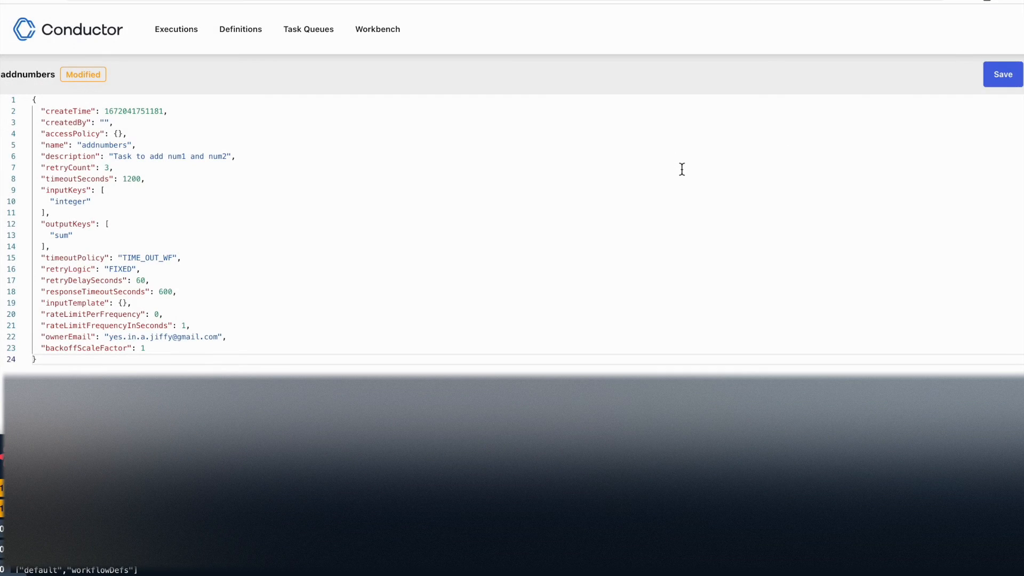
mouse_move(377, 29)
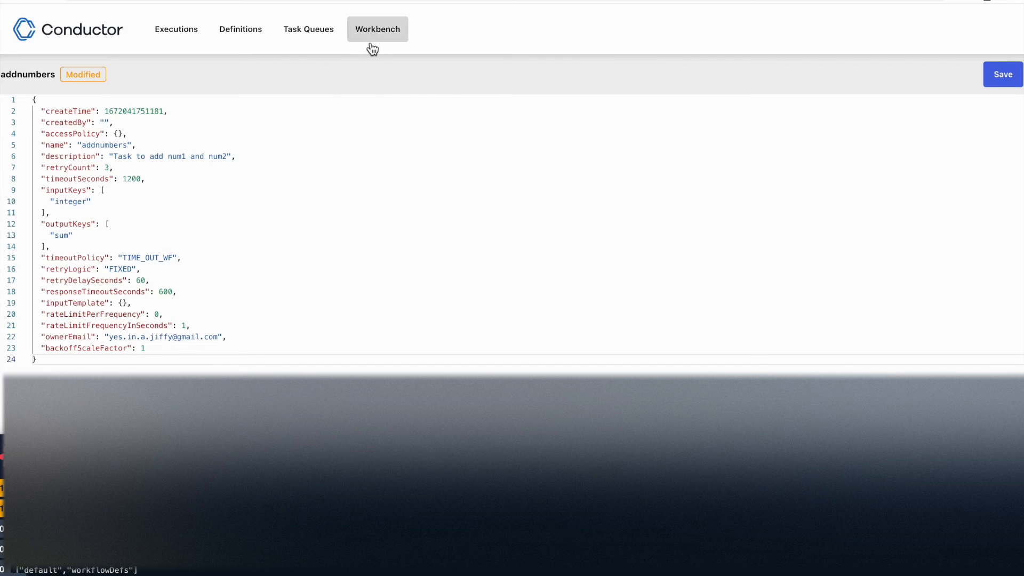
left_click(377, 29)
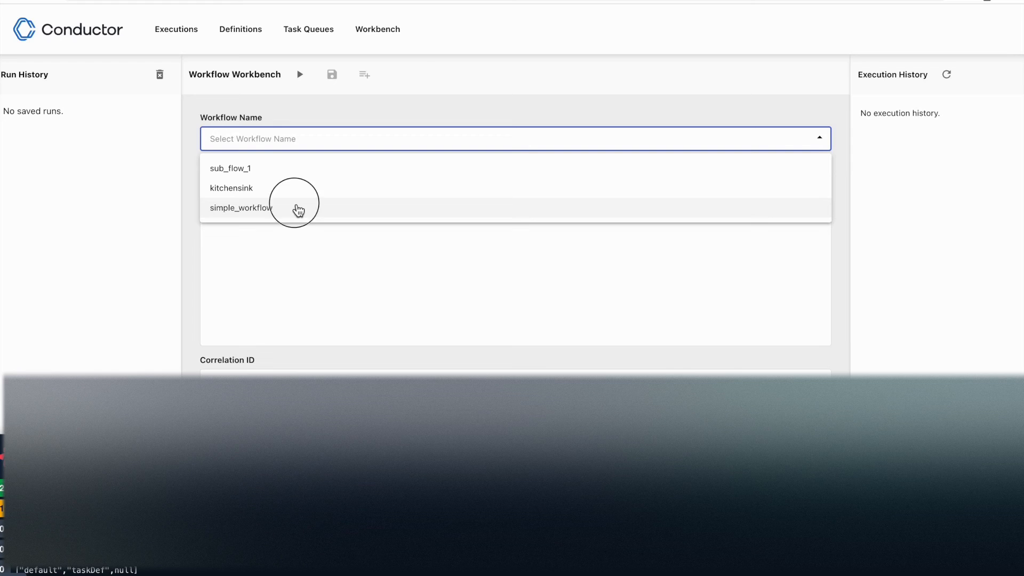
left_click(240, 208)
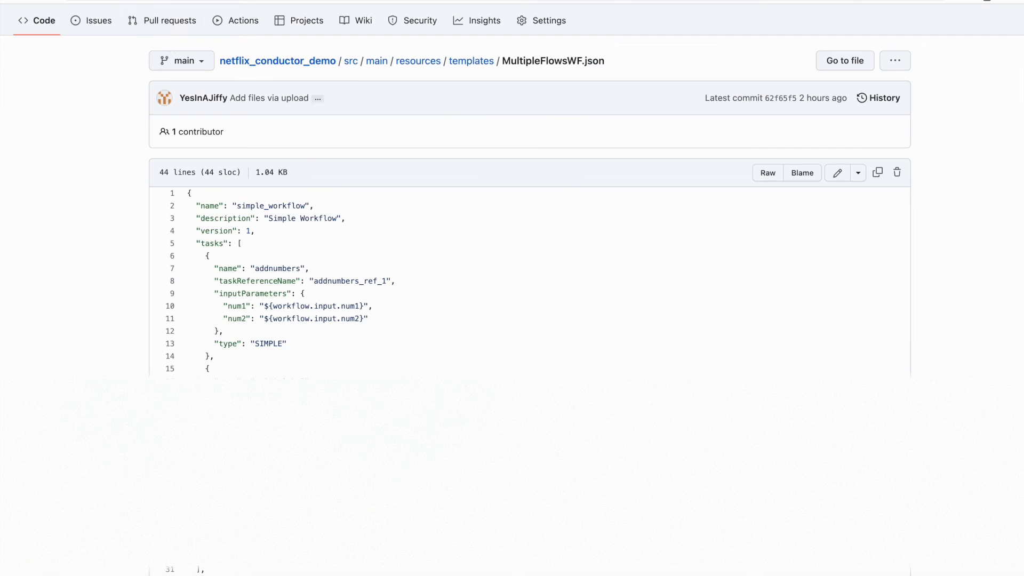
mouse_move(277, 61)
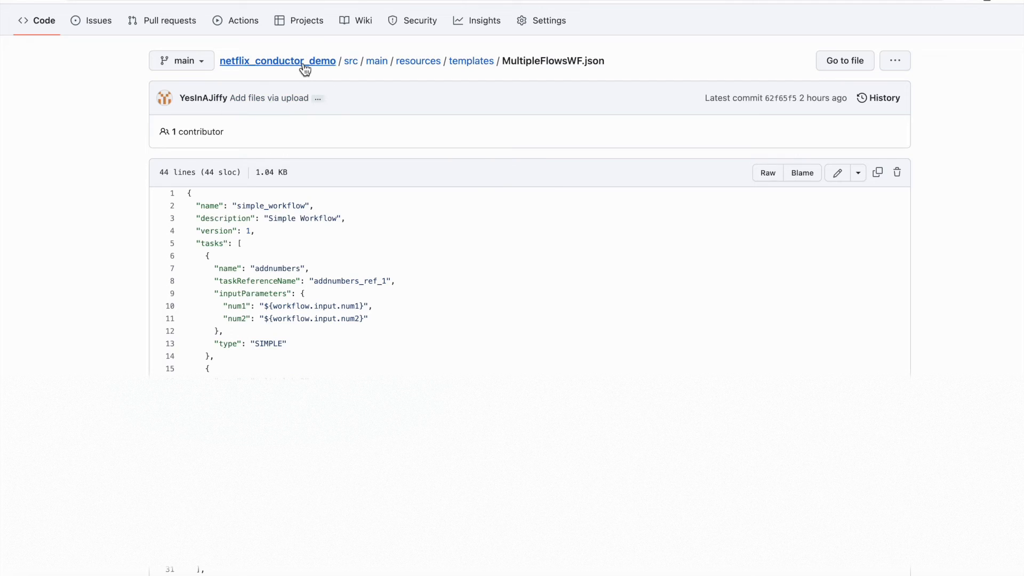
- Return from MultipleFlowsWF.json to the netflix_conductor_demo repository root and scroll down
left_click(277, 61)
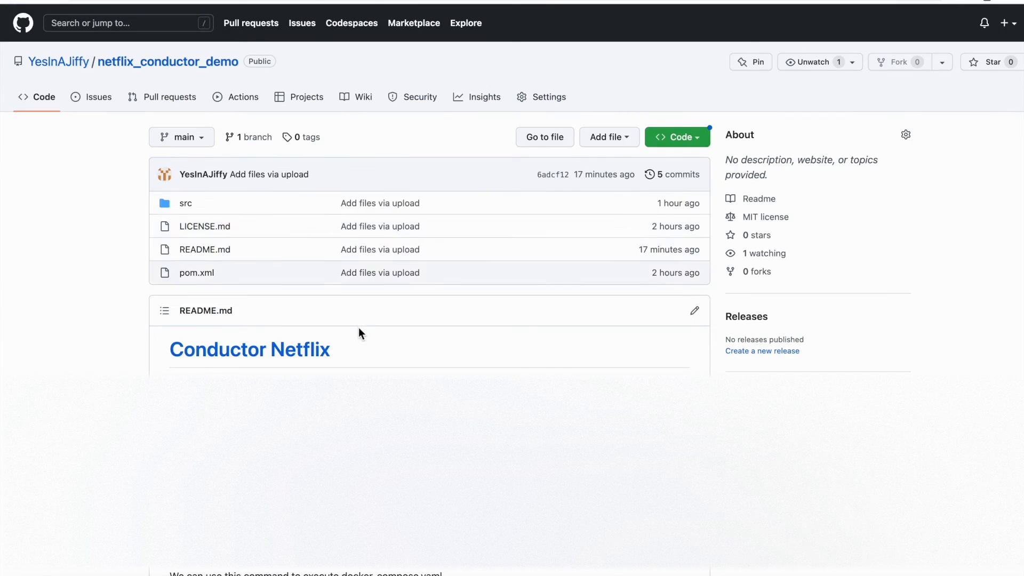
scroll("down", 3)
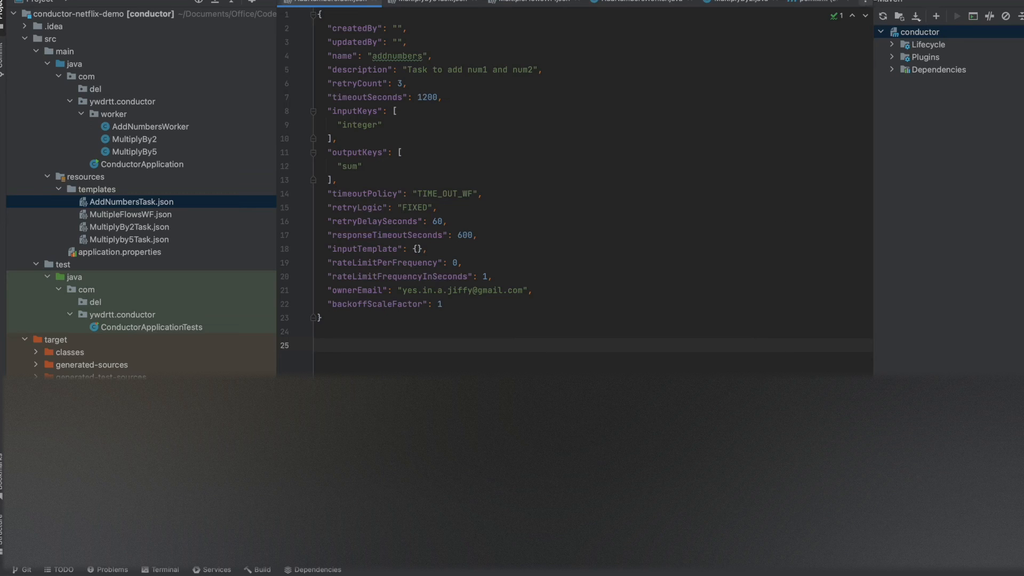
- Launch the Spring Boot ConductorApplication and bring up the Run tool window
left_click(318, 345)
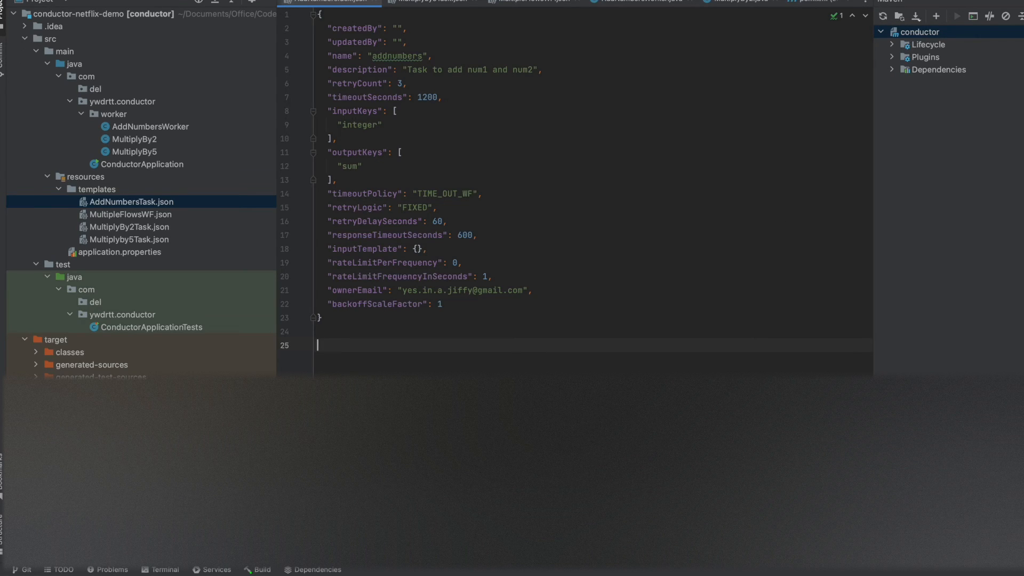
mouse_move(830, 194)
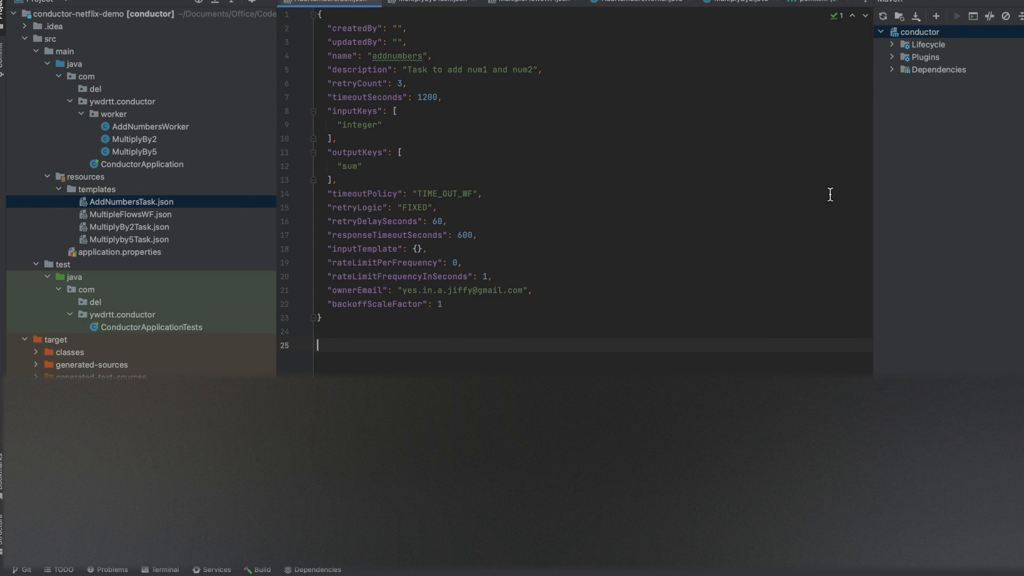
mouse_move(765, 256)
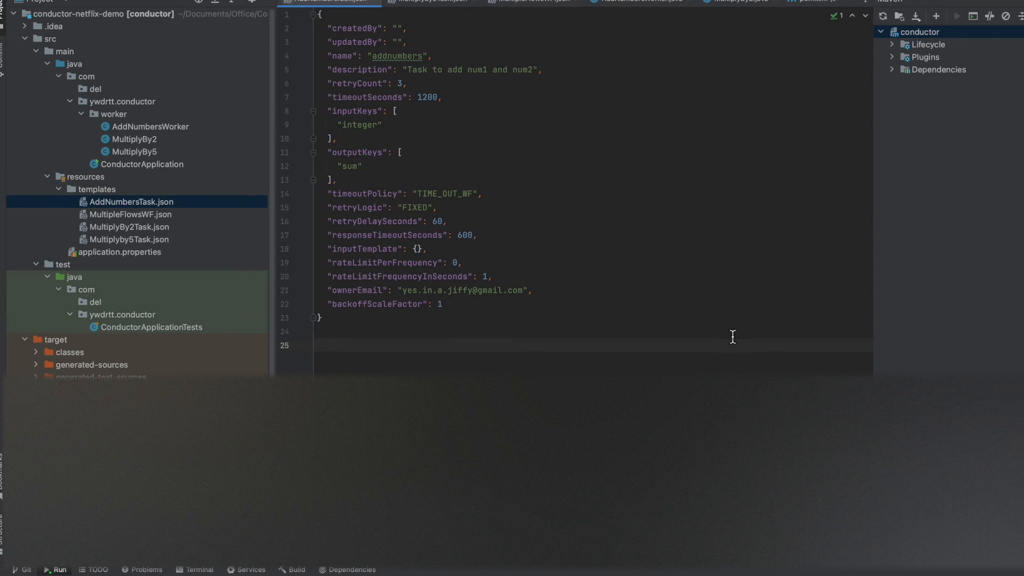
mouse_move(730, 335)
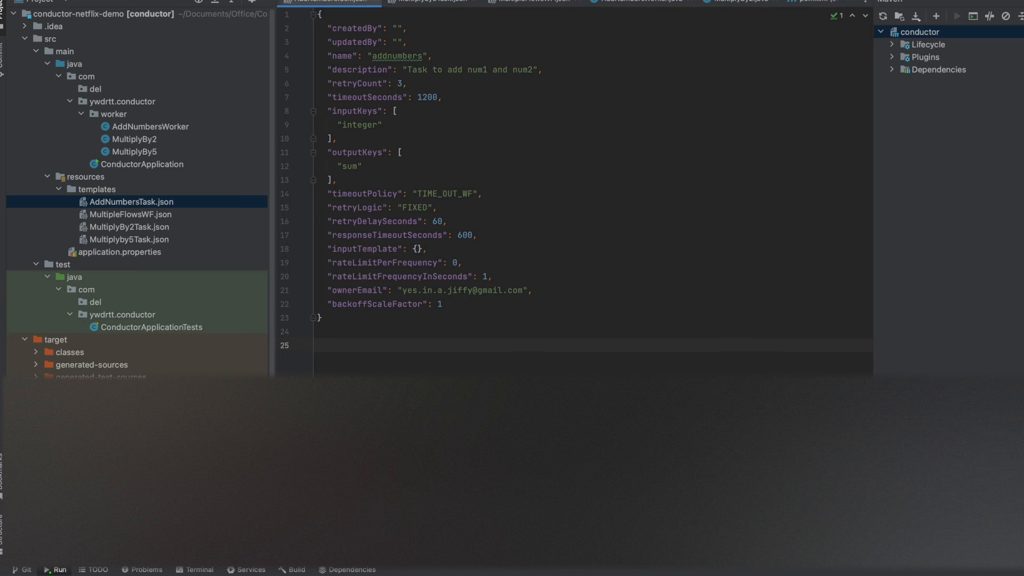
left_click(55, 569)
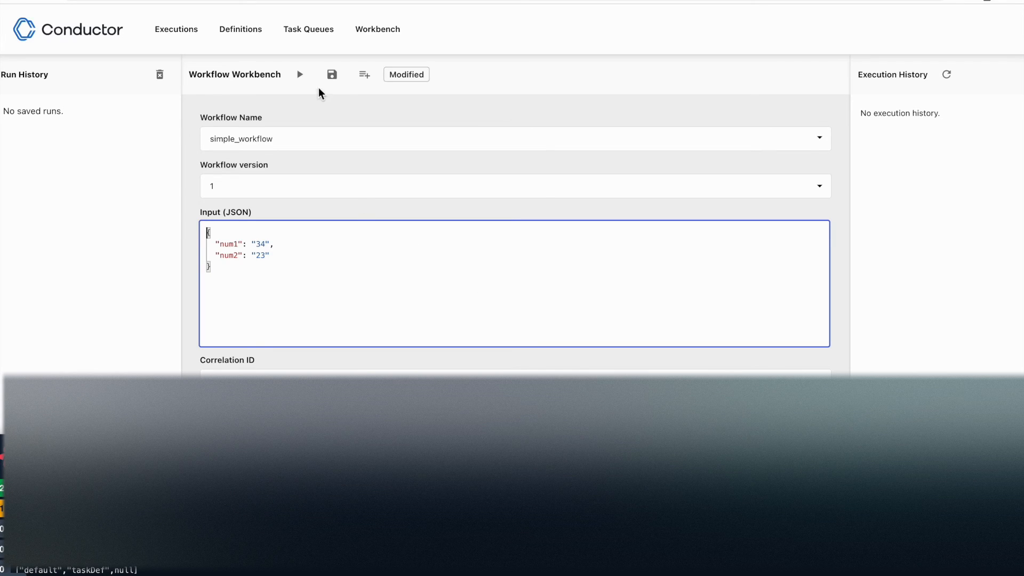
- Execute simple_workflow with num1 34 and num2 23, and open the new execution
left_click(300, 74)
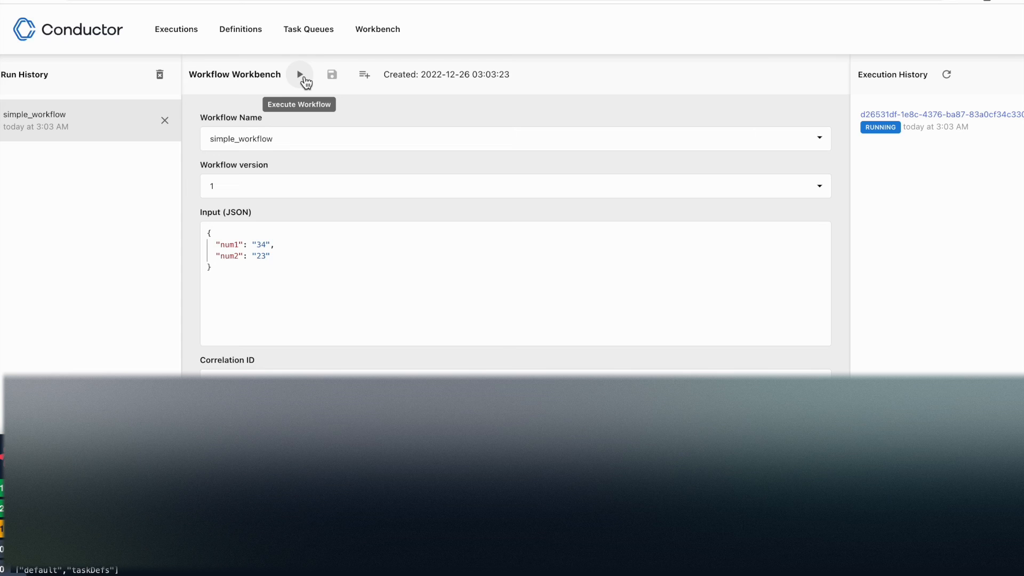
mouse_move(893, 120)
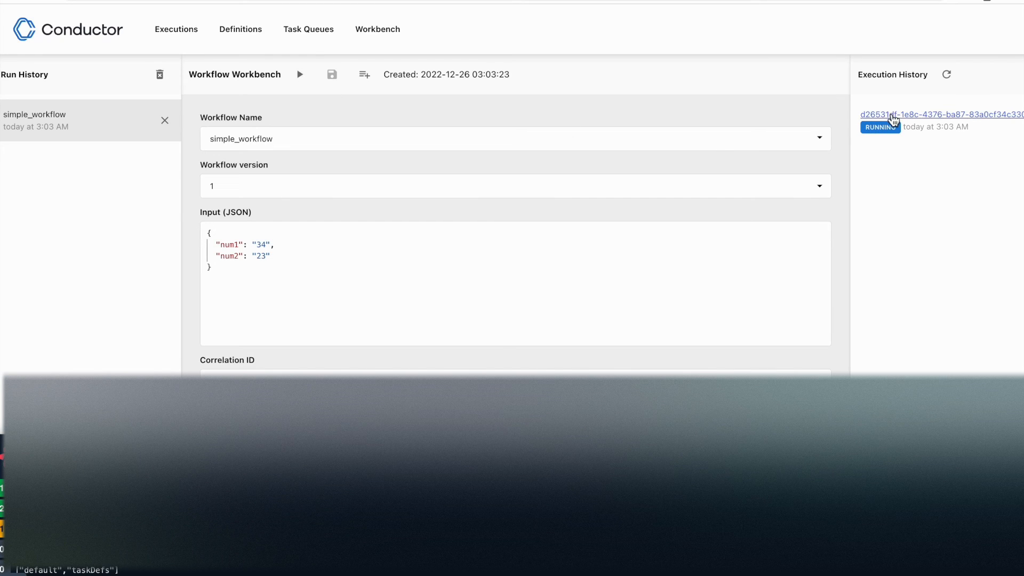
left_click(941, 114)
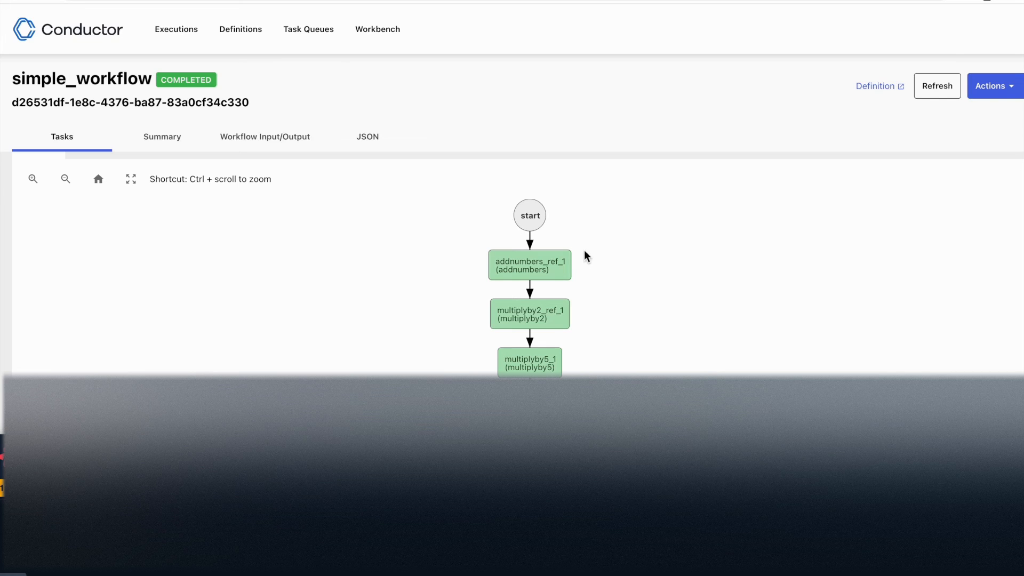
mouse_move(573, 277)
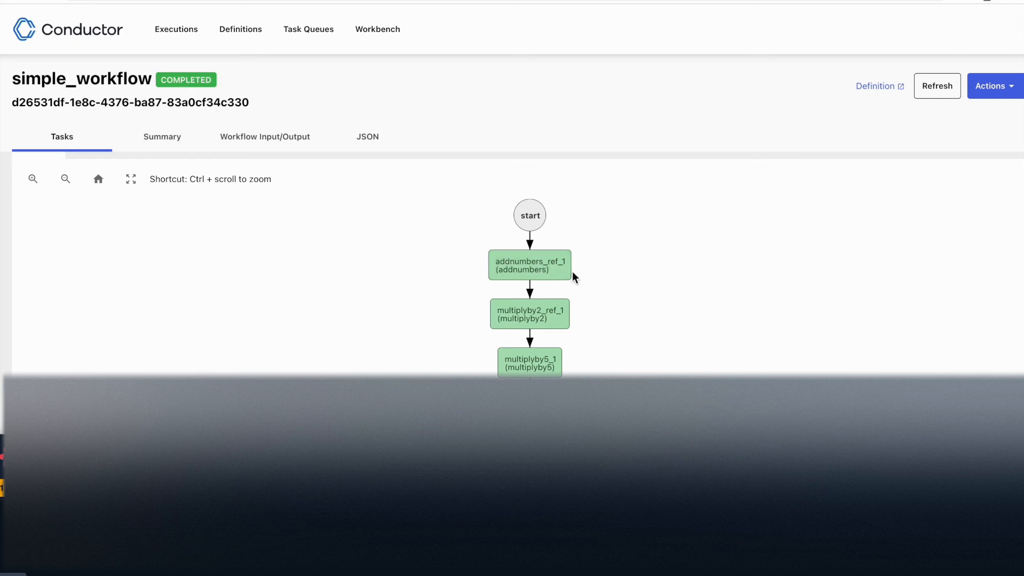
mouse_move(529, 271)
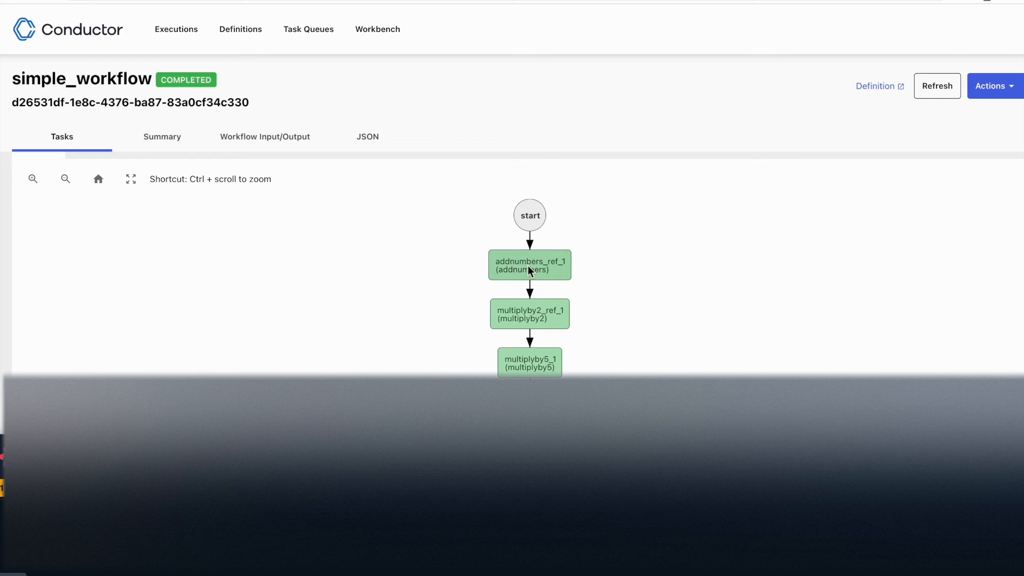
- Open the addnumbers_ref_1 task Summary, confirming completion in 288ms, then return to IntelliJ
left_click(529, 265)
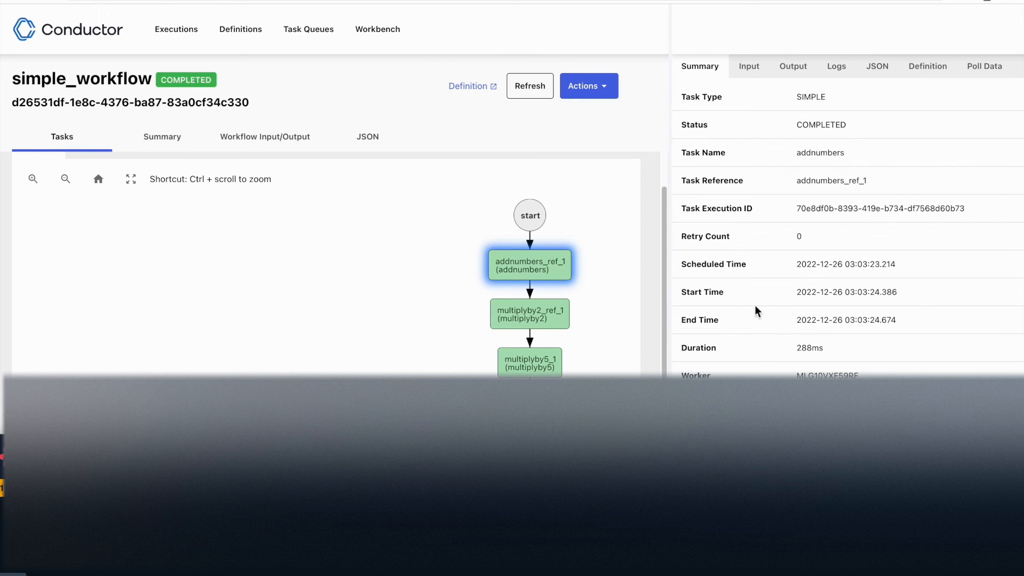
mouse_move(630, 261)
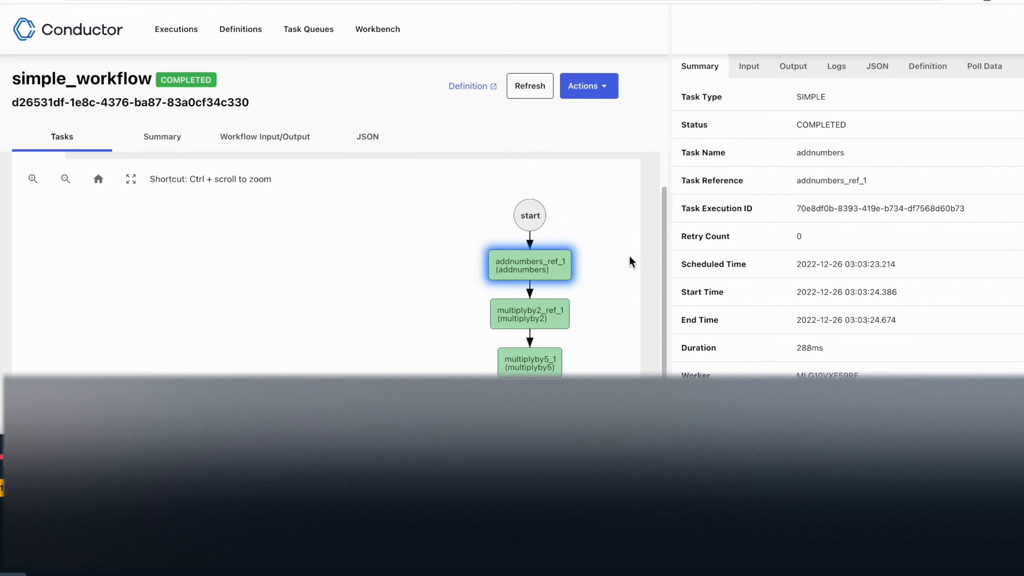
left_click(123, 282)
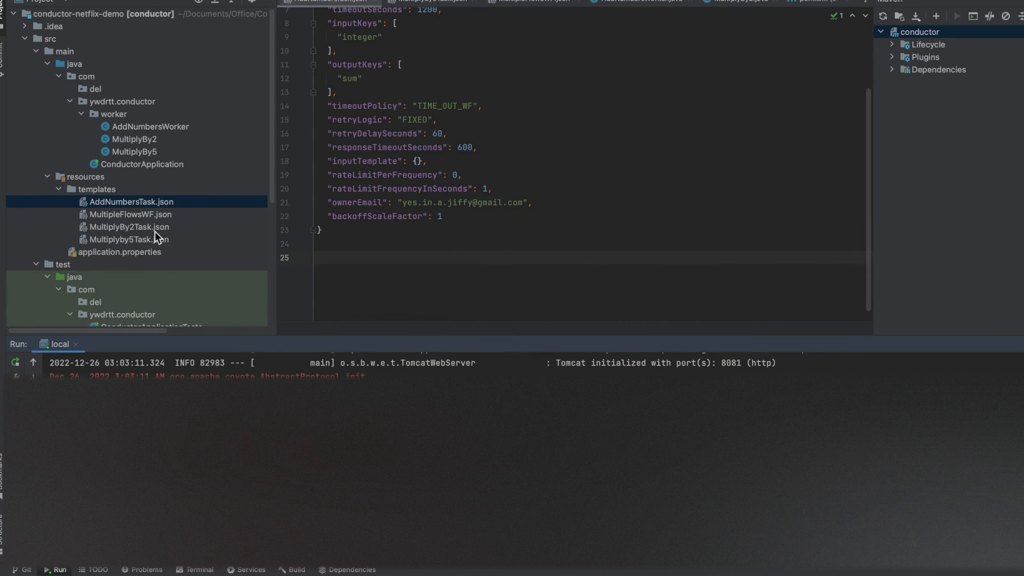
left_click(130, 215)
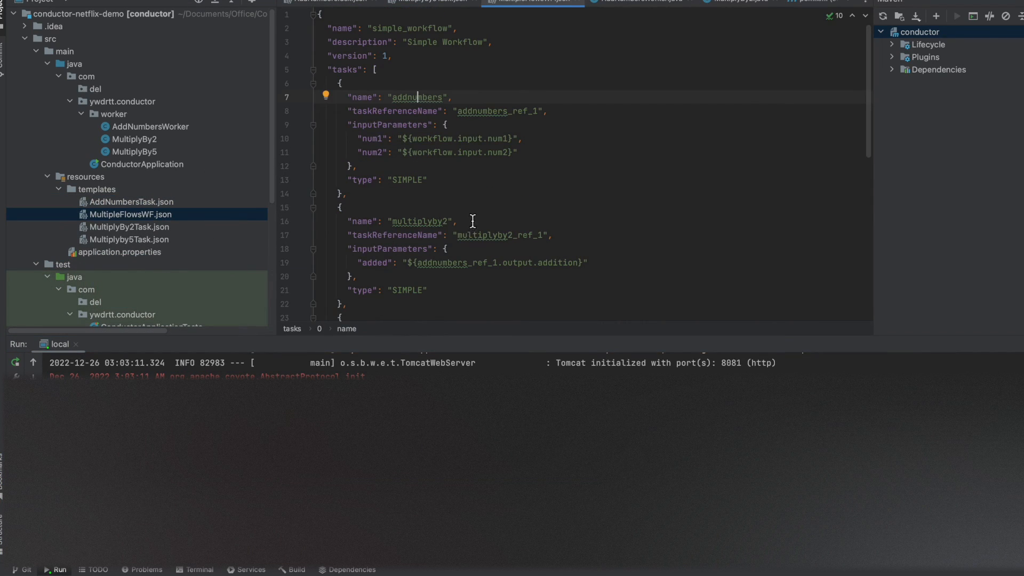
mouse_move(438, 118)
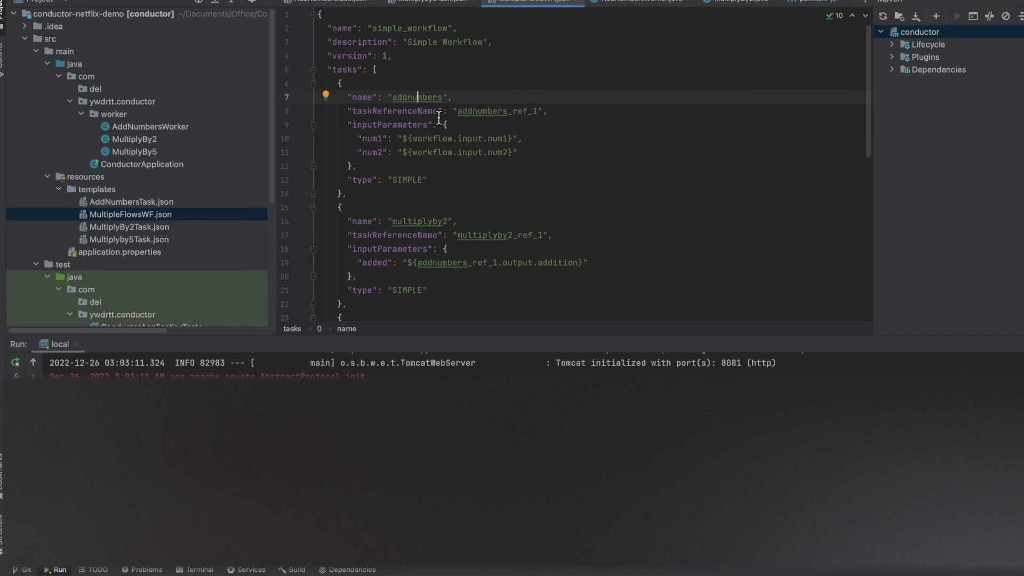
scroll("down", 3)
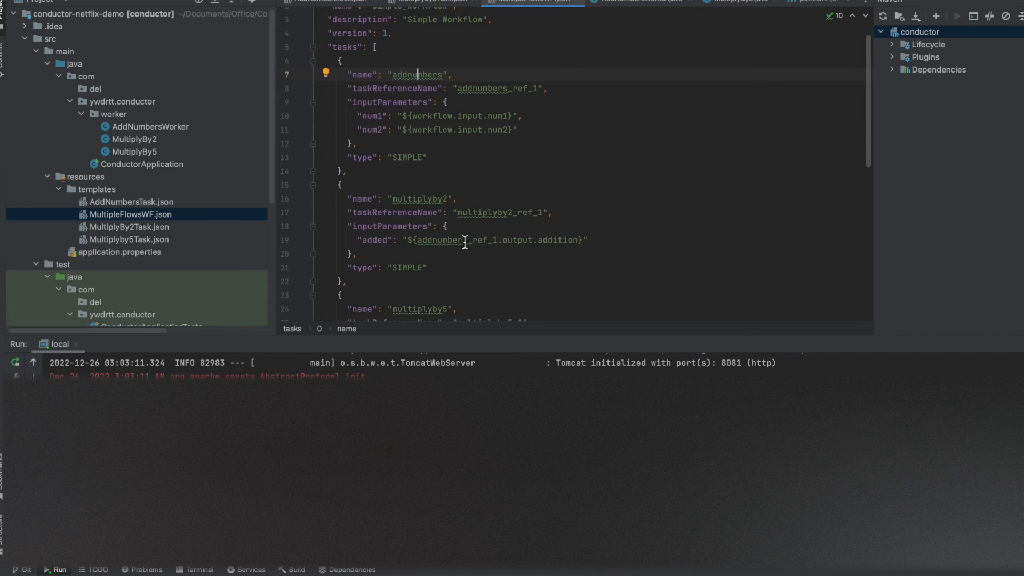
scroll("down", 3)
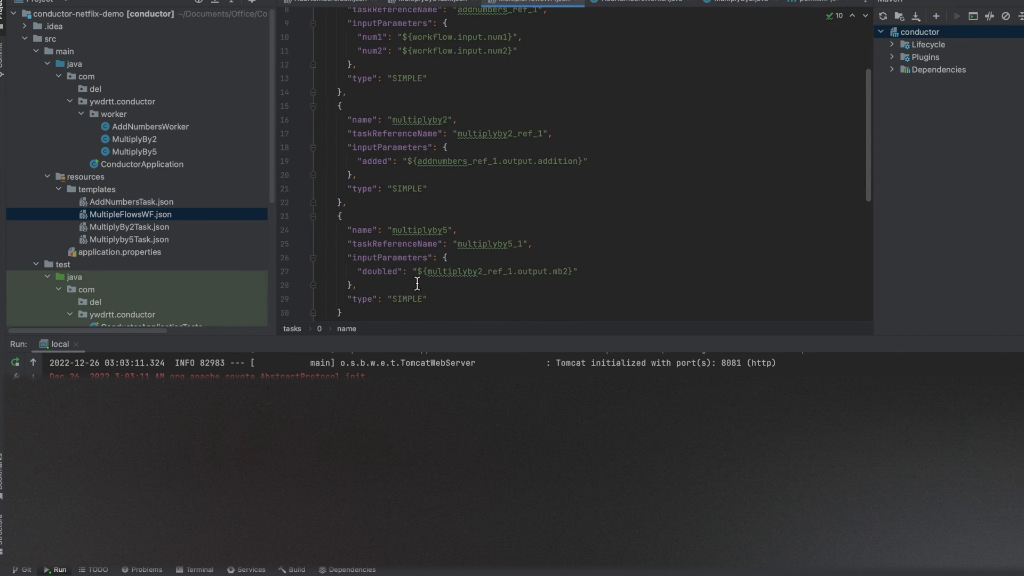
scroll("up", 3)
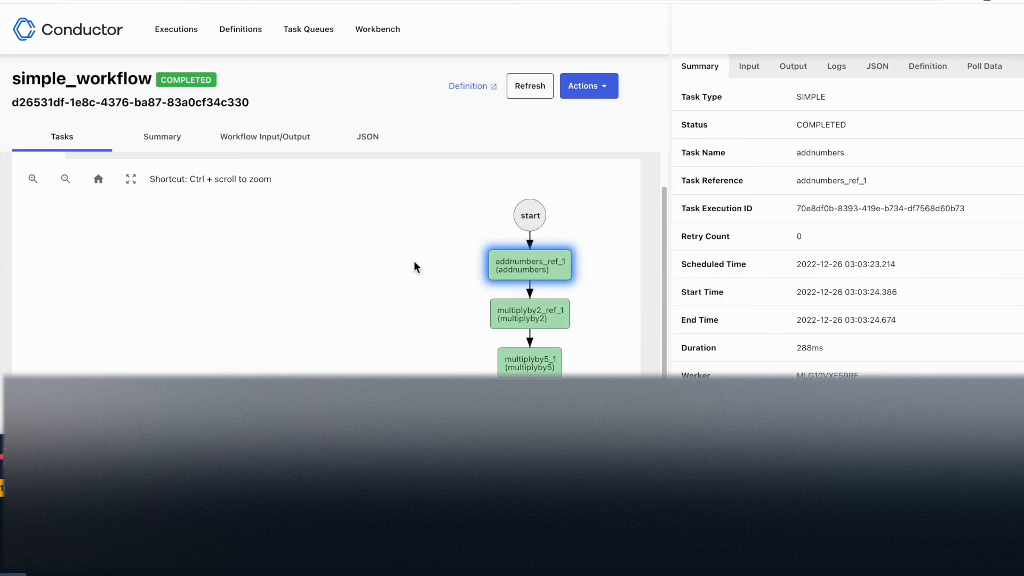
- Inspect addnumbers inputs and output 57, then multiplyby2's output 114
left_click(749, 66)
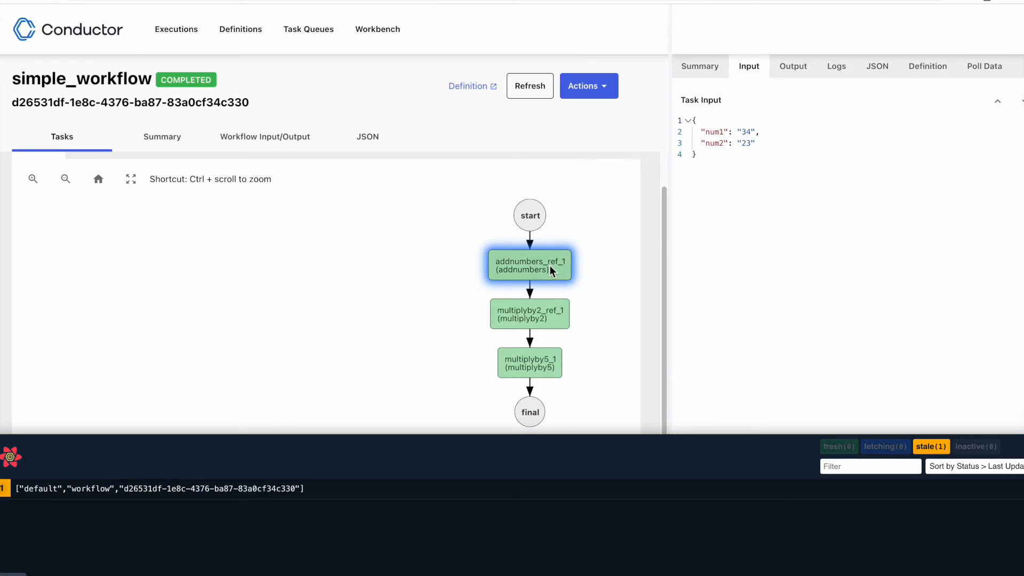
mouse_move(793, 66)
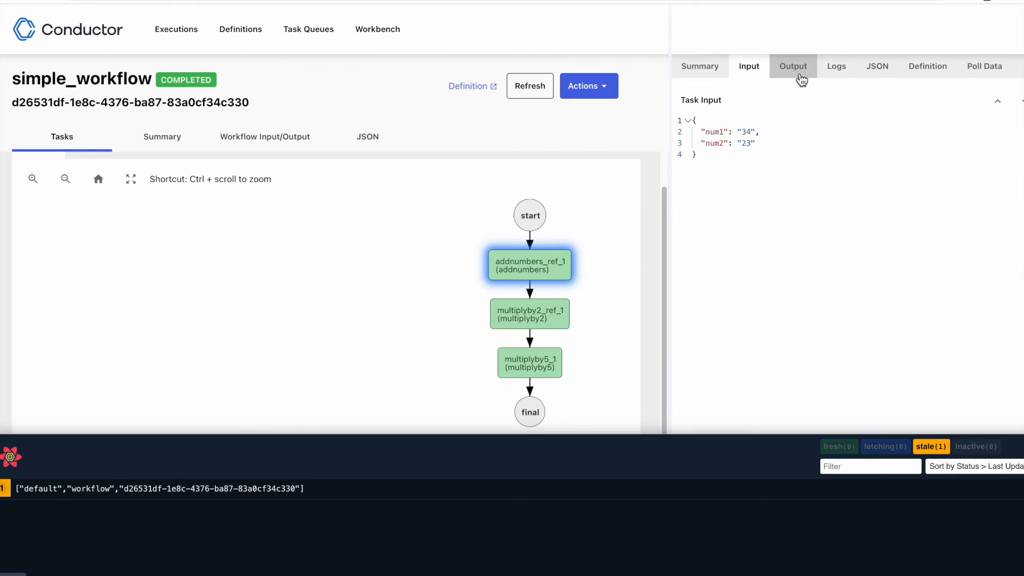
left_click(793, 66)
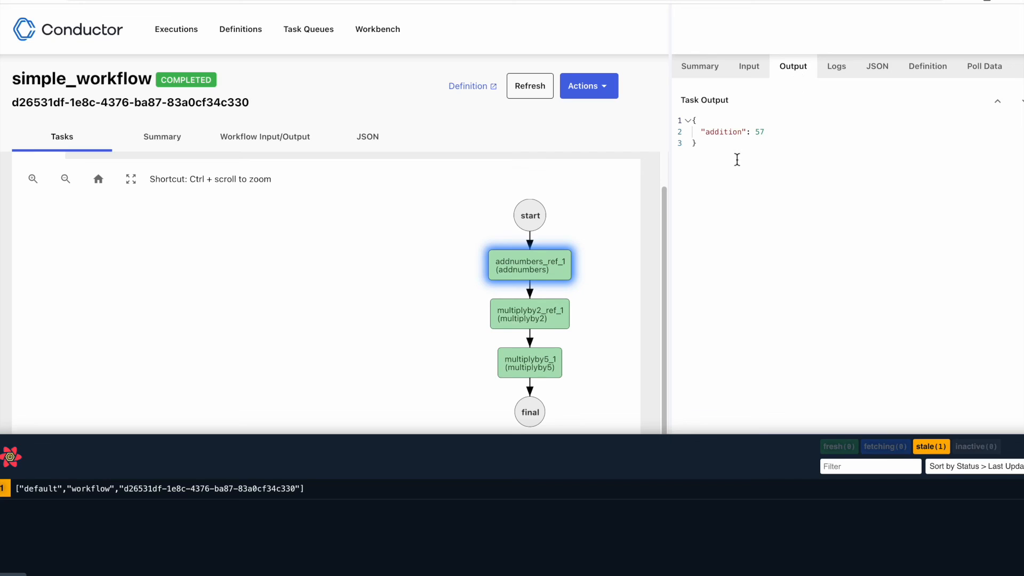
left_click(530, 313)
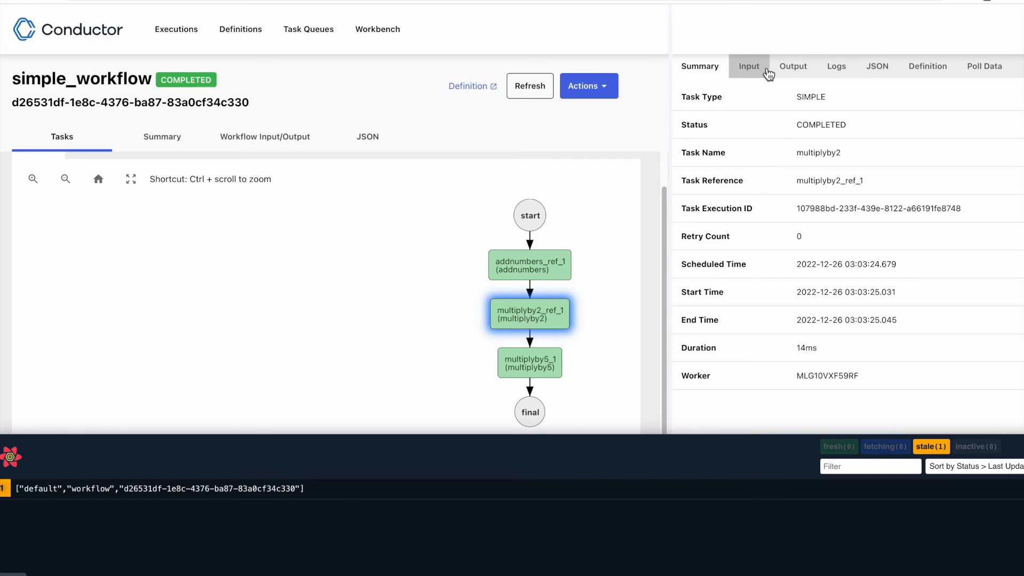
left_click(794, 66)
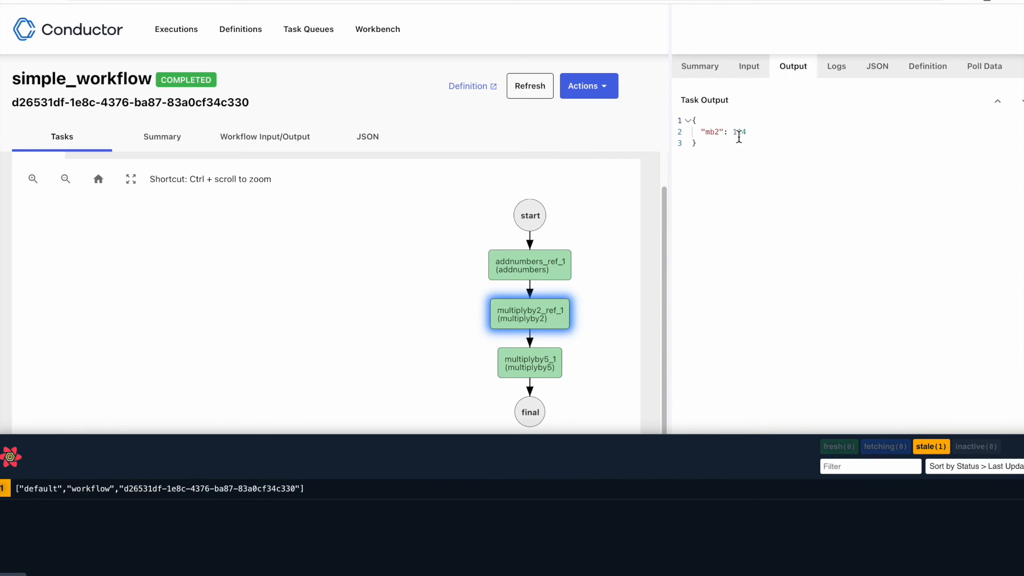
- Confirm multiplyby5's output mb5 of 570 and open the orkes Java Task Worker guide
left_click(530, 363)
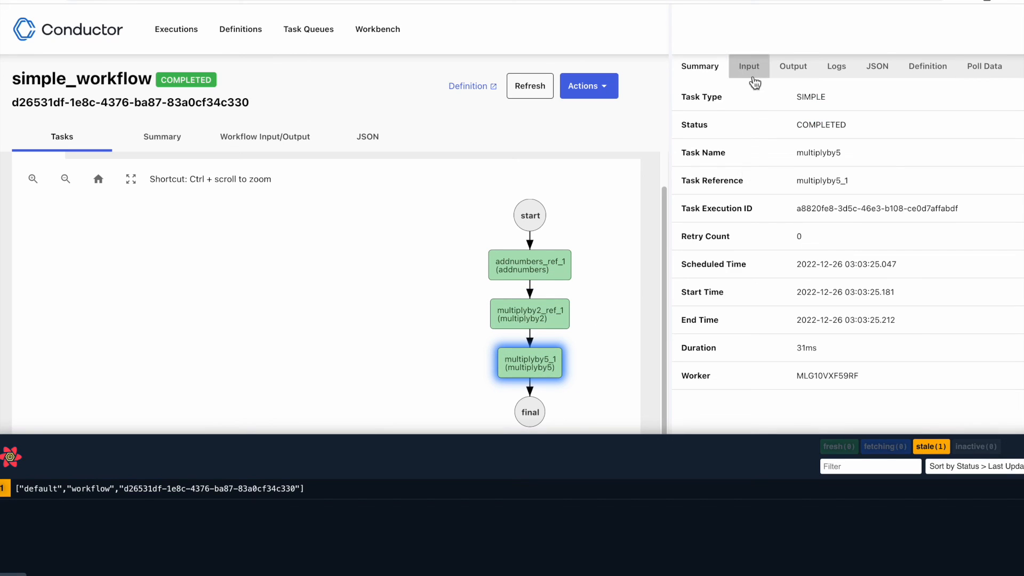
left_click(793, 66)
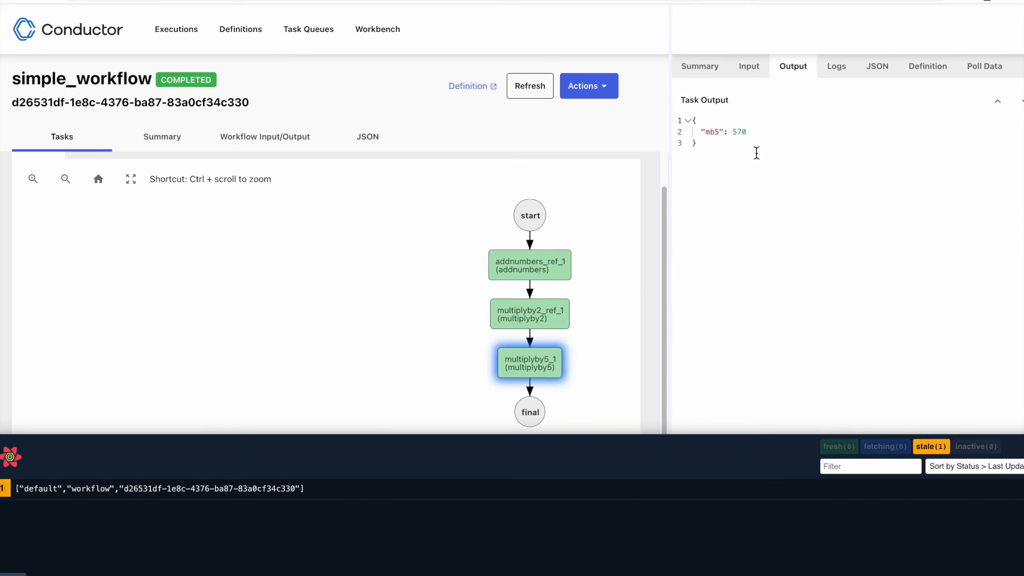
mouse_move(705, 219)
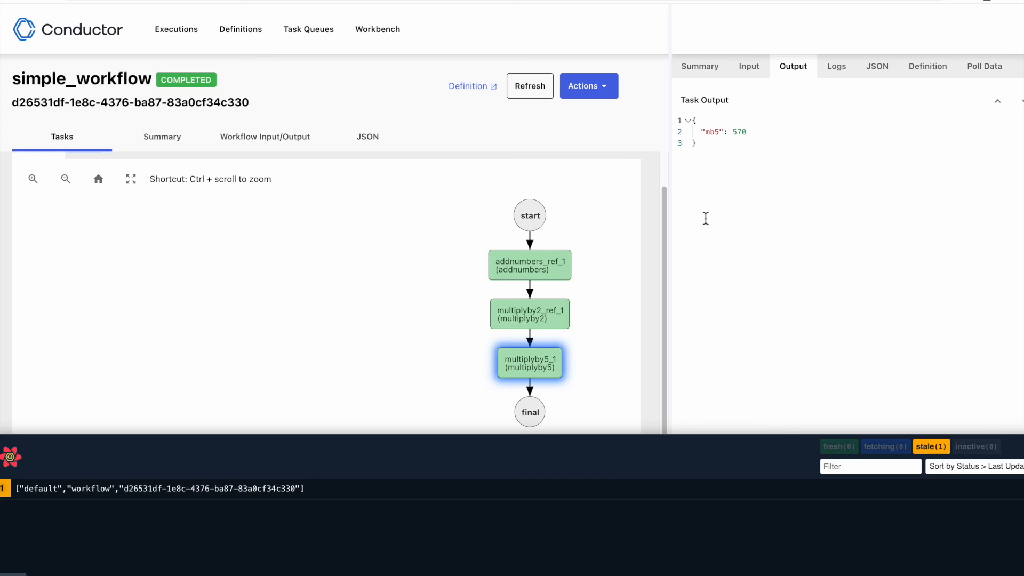
mouse_move(596, 262)
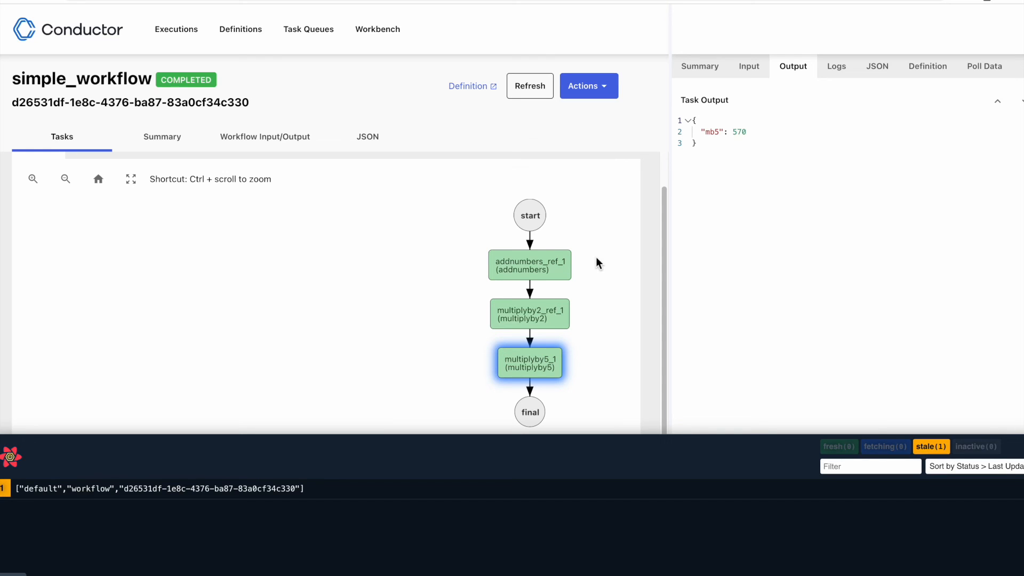
mouse_move(474, 250)
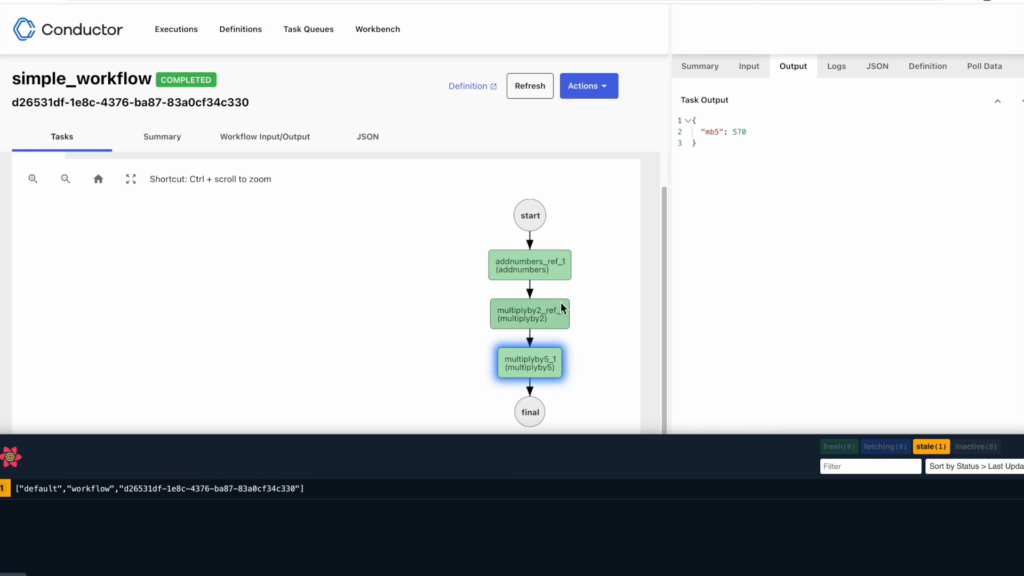
mouse_move(542, 302)
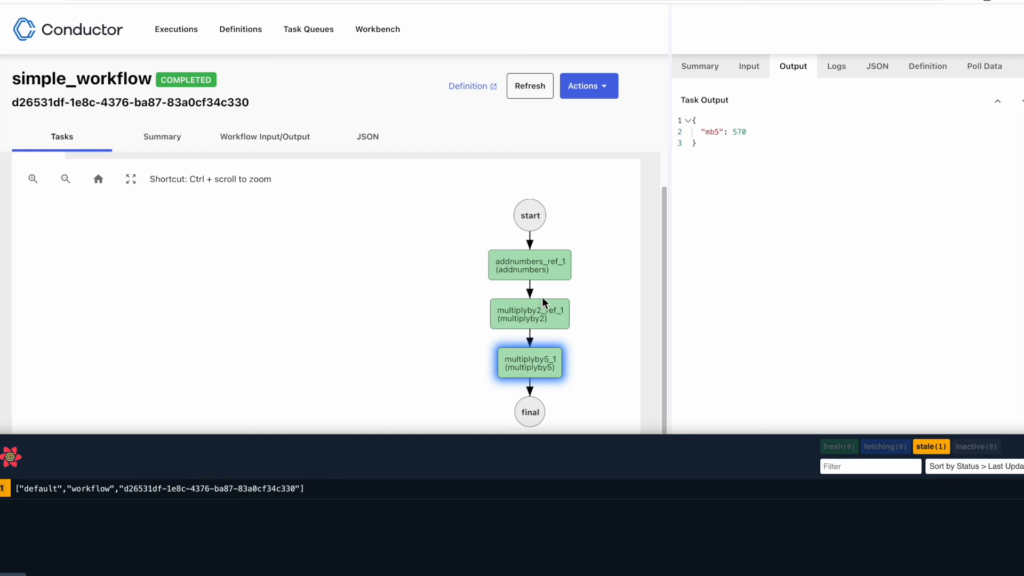
mouse_move(458, 339)
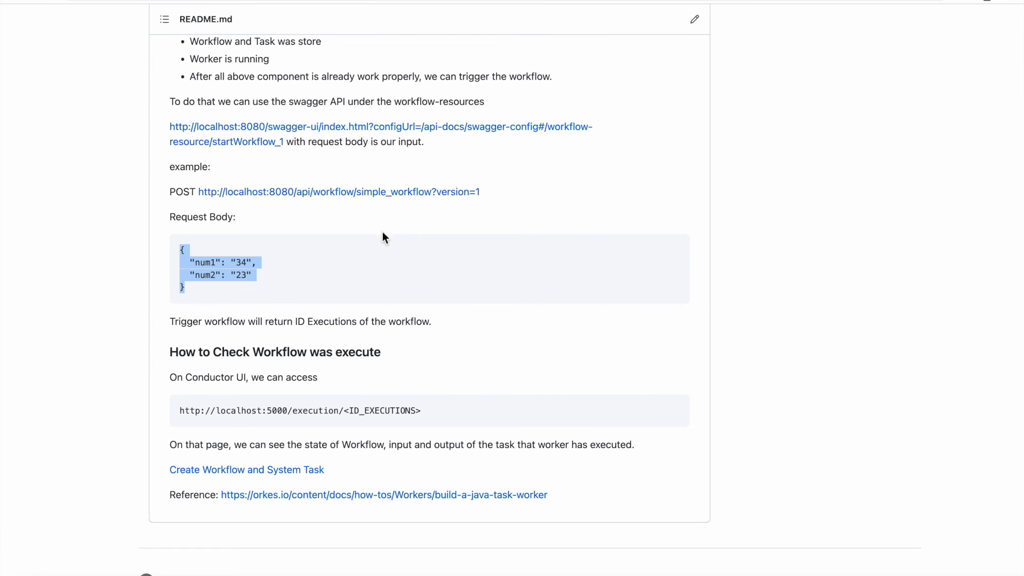
mouse_move(384, 495)
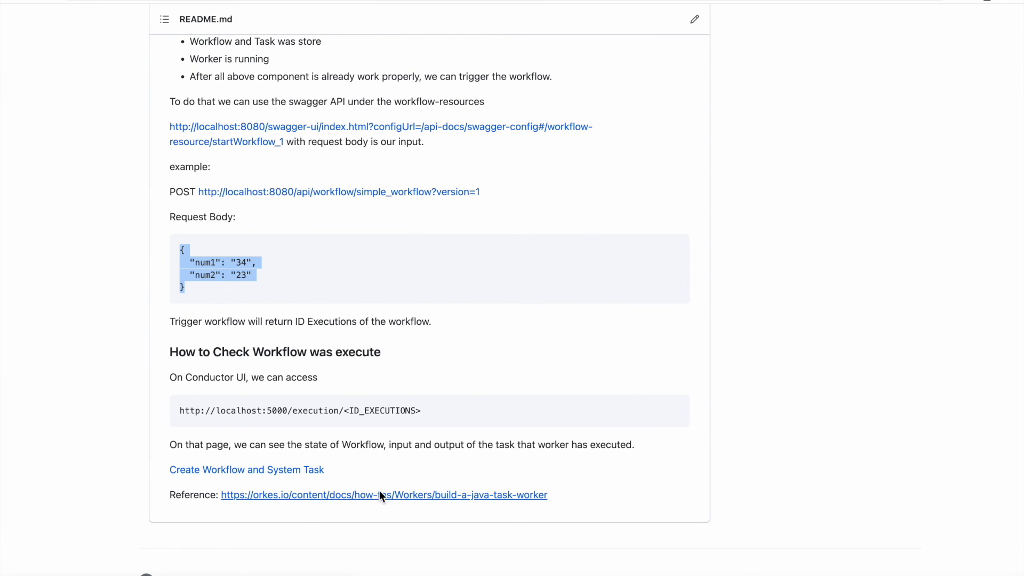
left_click(384, 495)
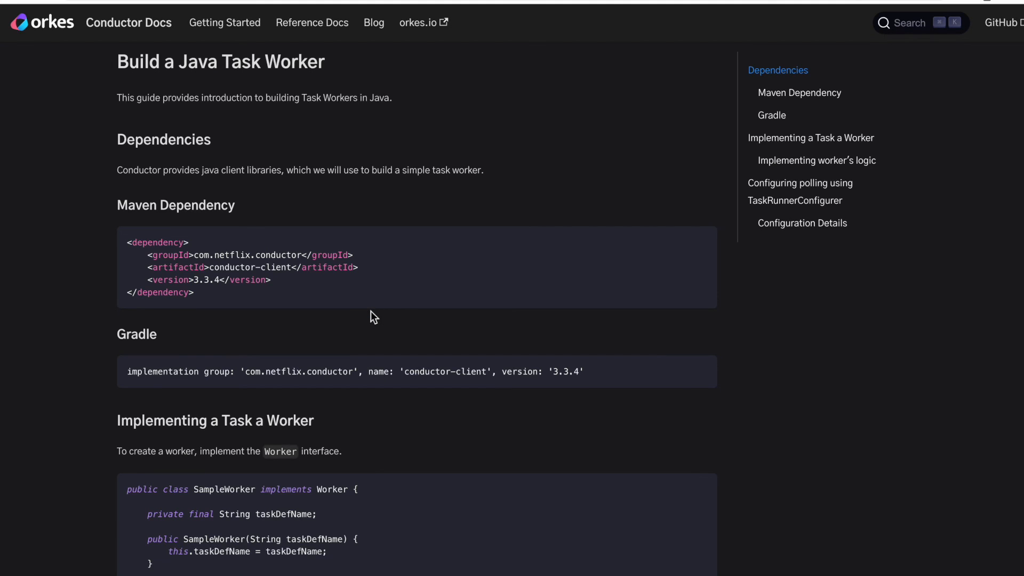
mouse_move(262, 181)
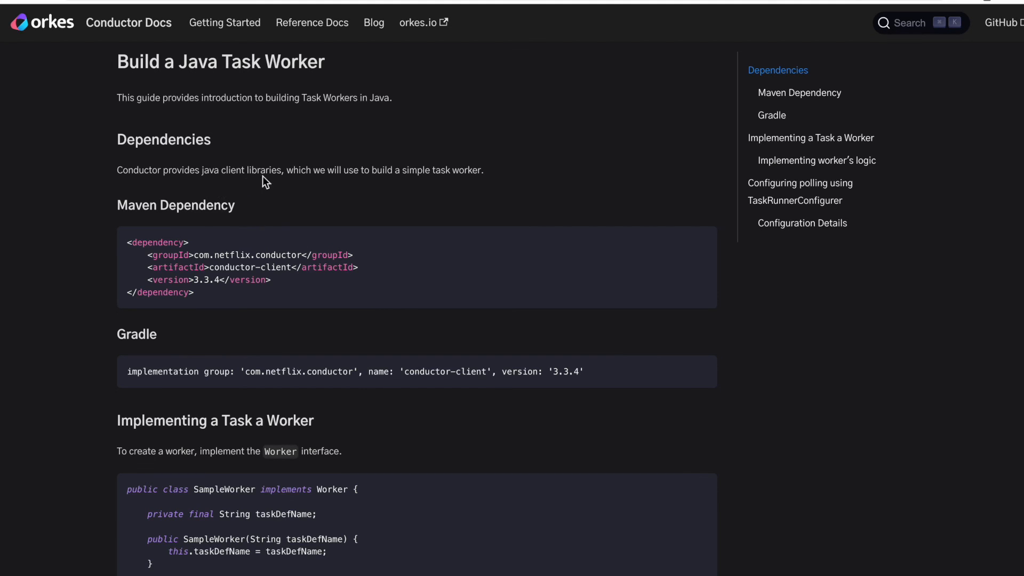
scroll("down", 3)
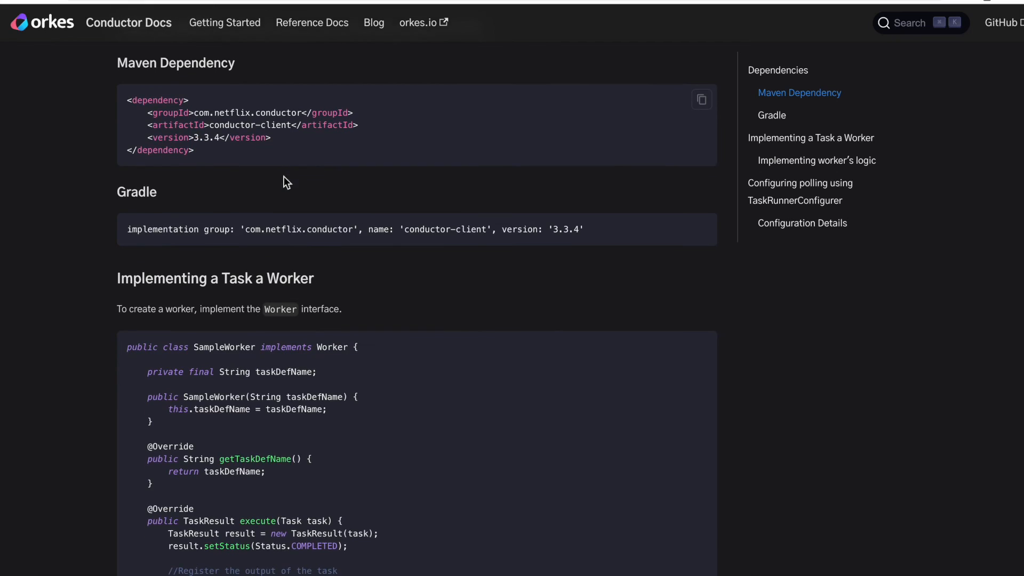
scroll("up", 3)
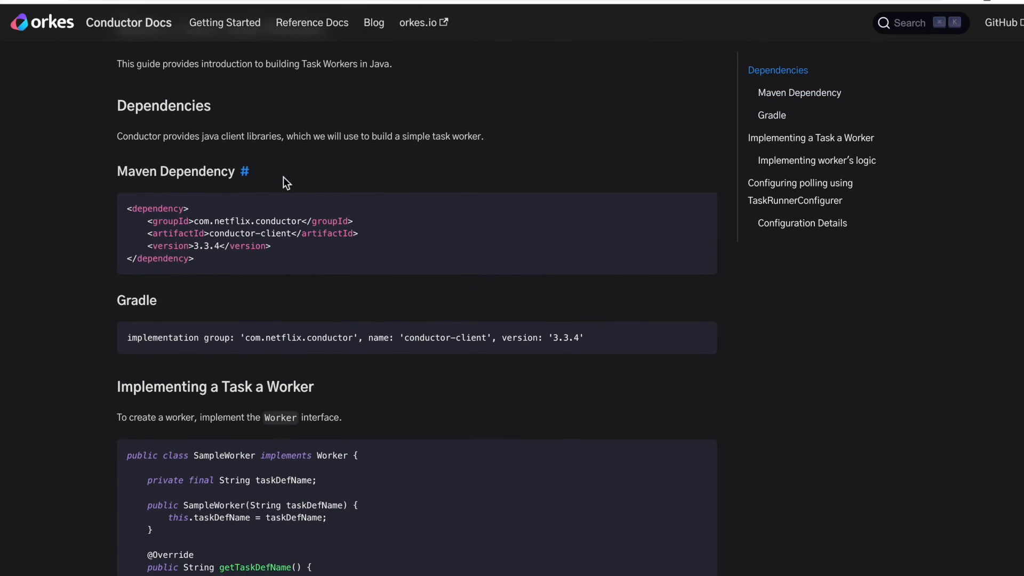
scroll("down", 3)
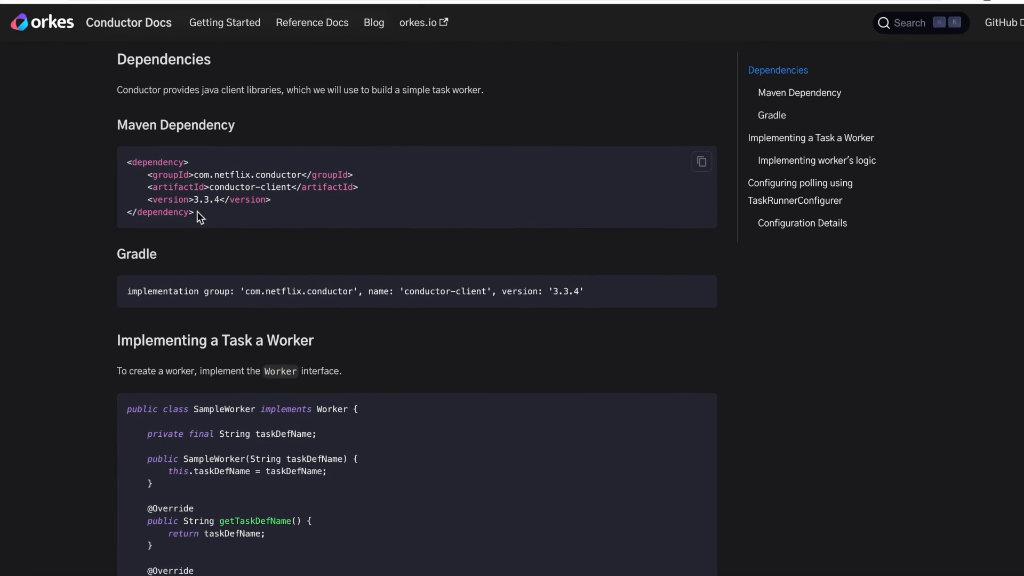
scroll("down", 3)
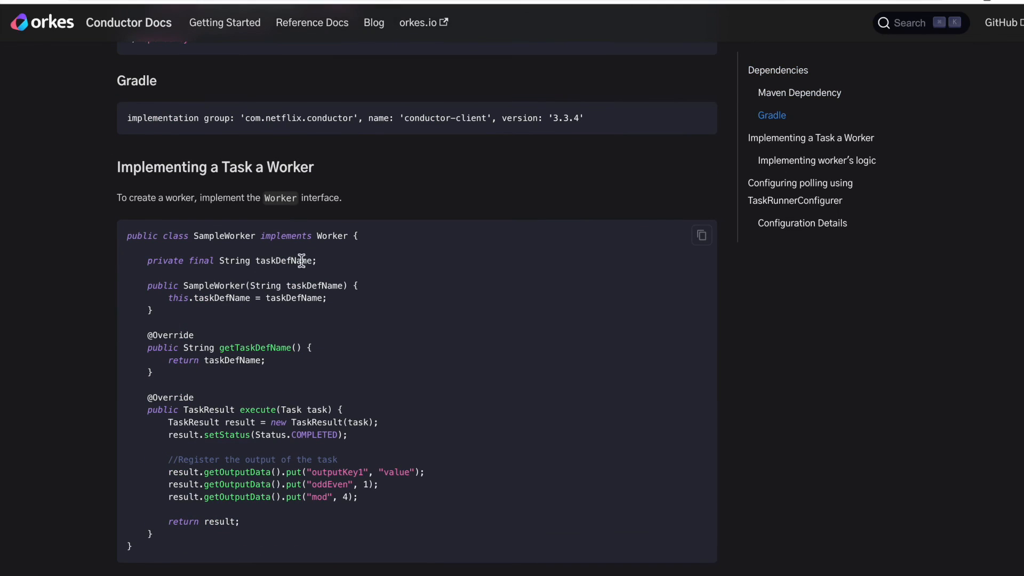
scroll("down", 3)
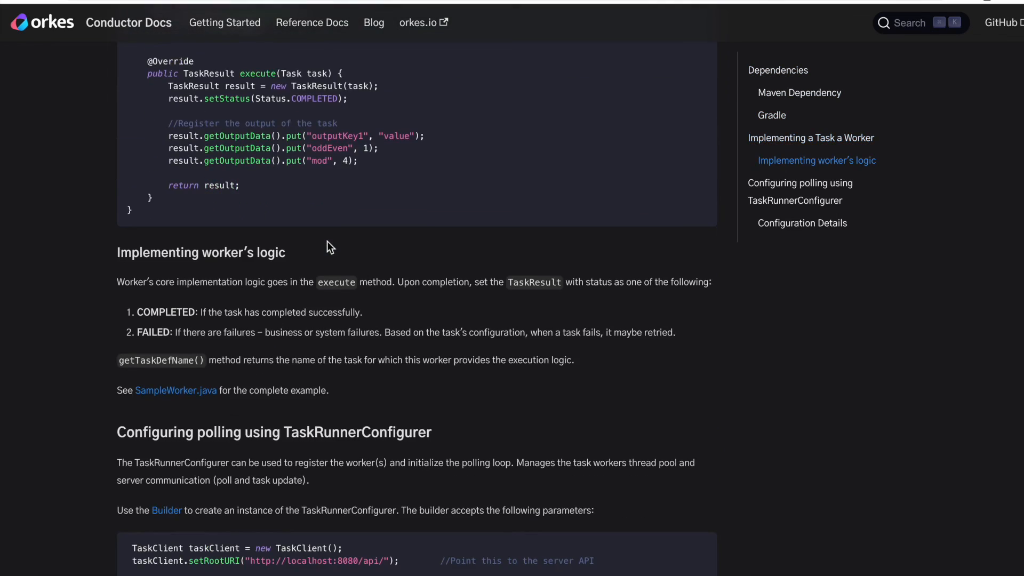
scroll("down", 3)
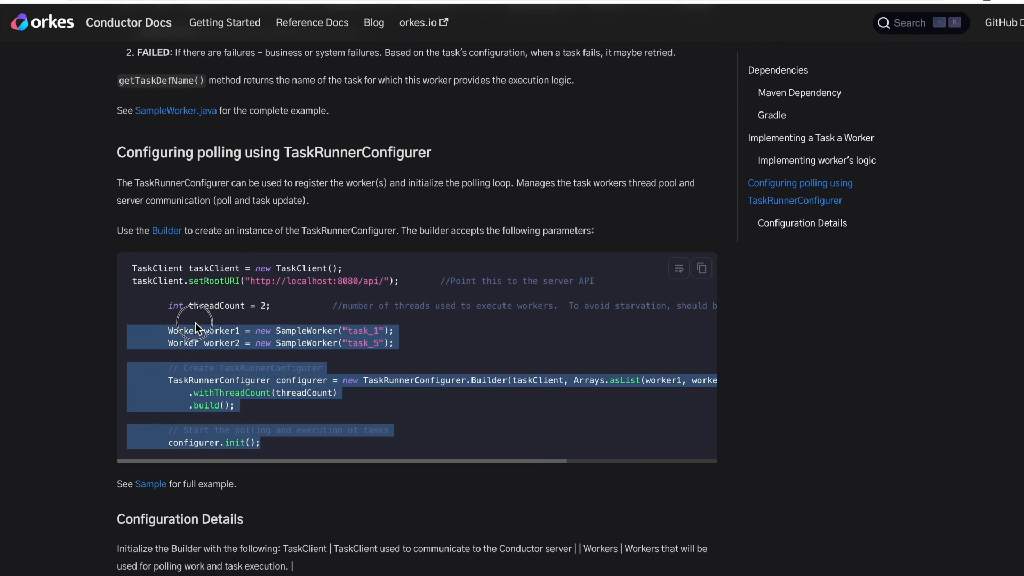
mouse_move(273, 351)
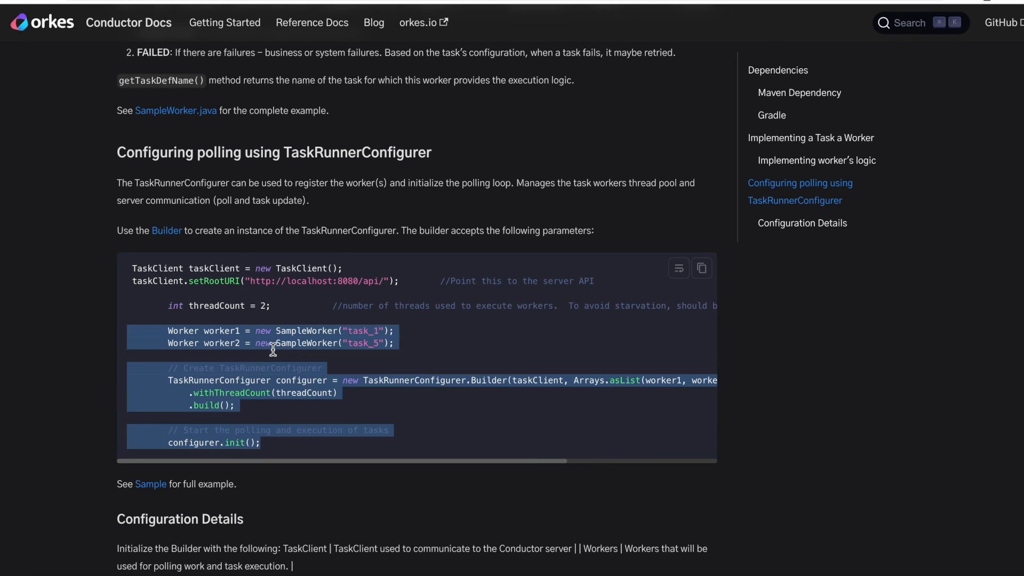
mouse_move(274, 353)
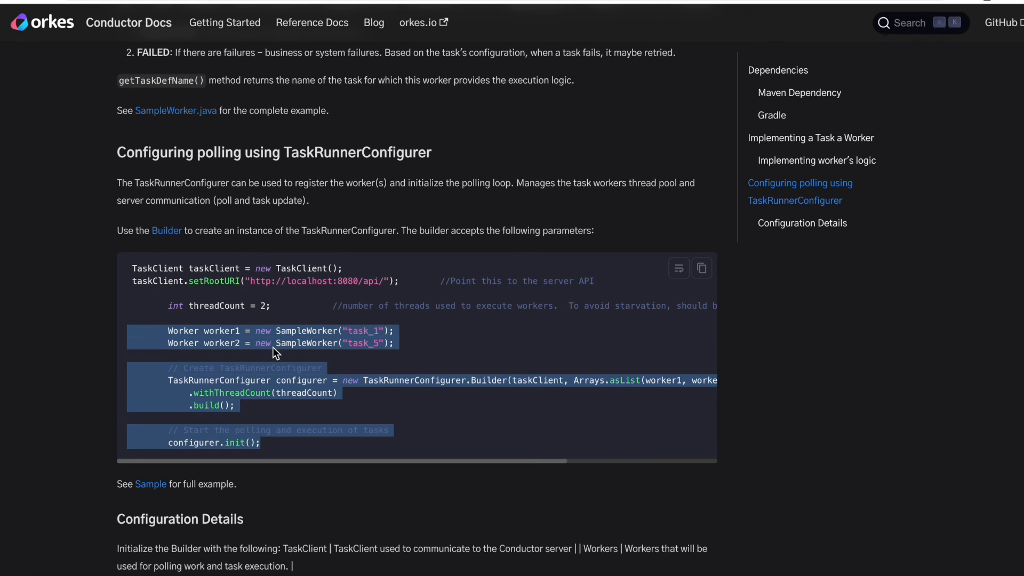